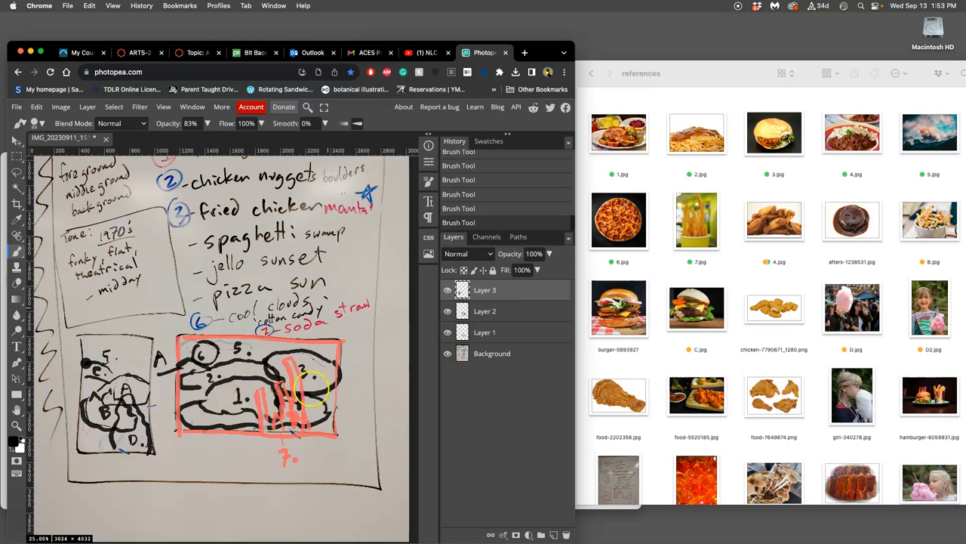
mouse_move(132, 389)
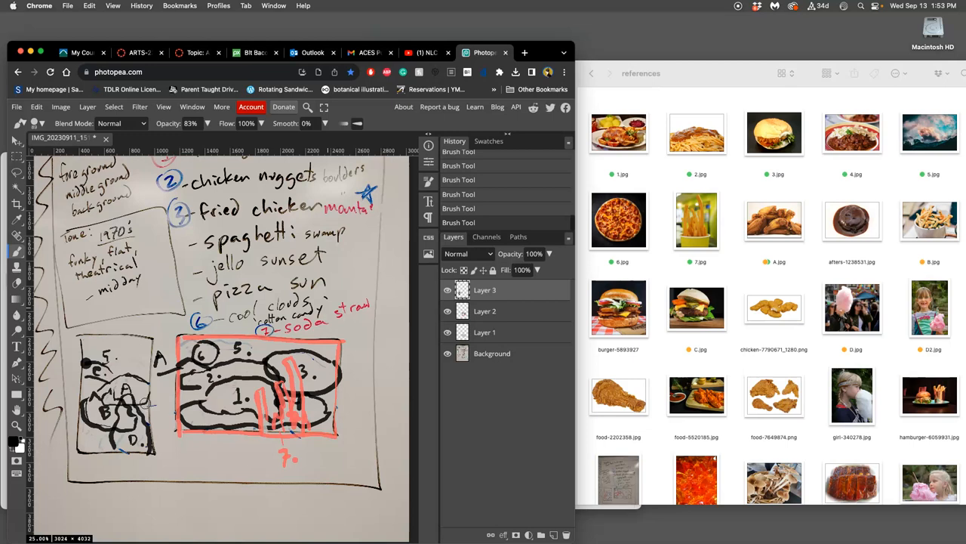
mouse_move(241, 454)
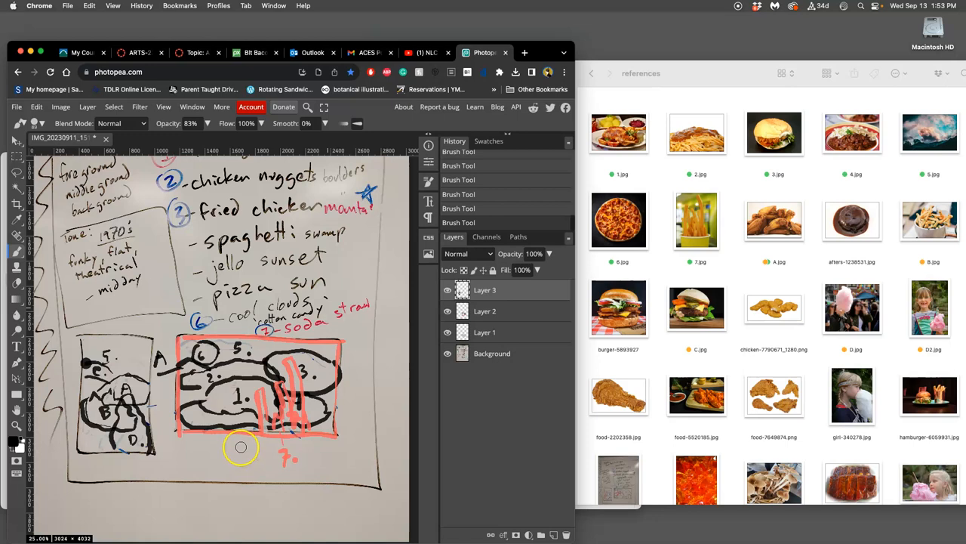
Export the sketch via File > Export as JPG and dismiss the ad-blocker notice
scroll("down", 3)
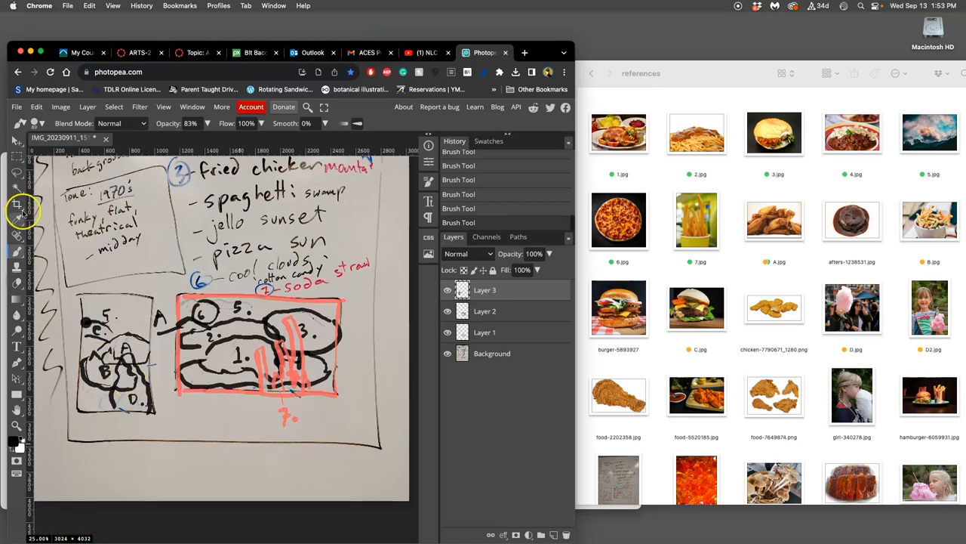
left_click(16, 106)
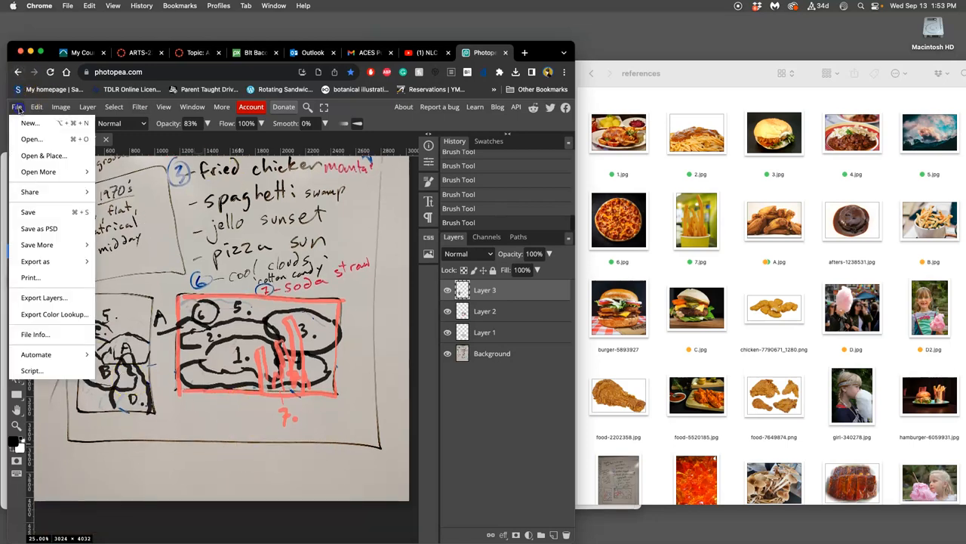
left_click(35, 261)
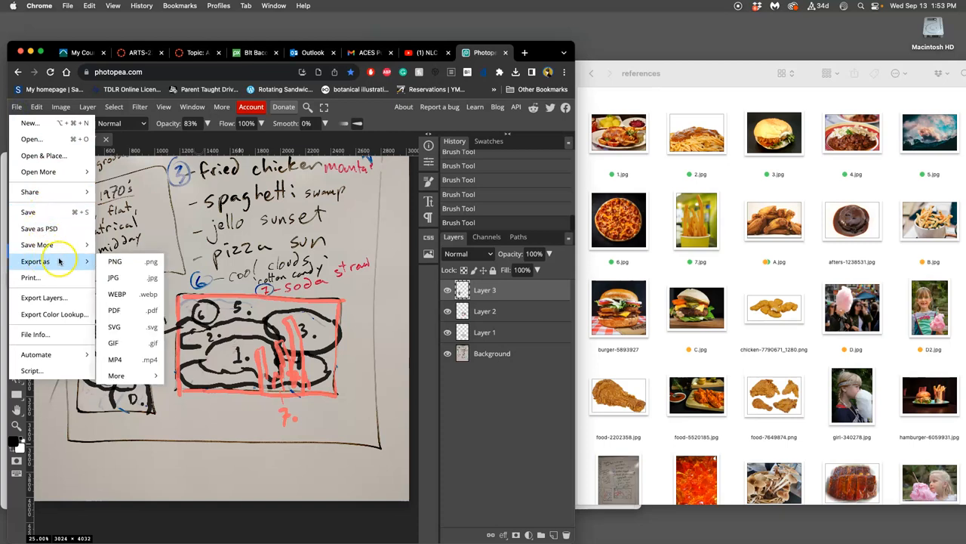
mouse_move(113, 277)
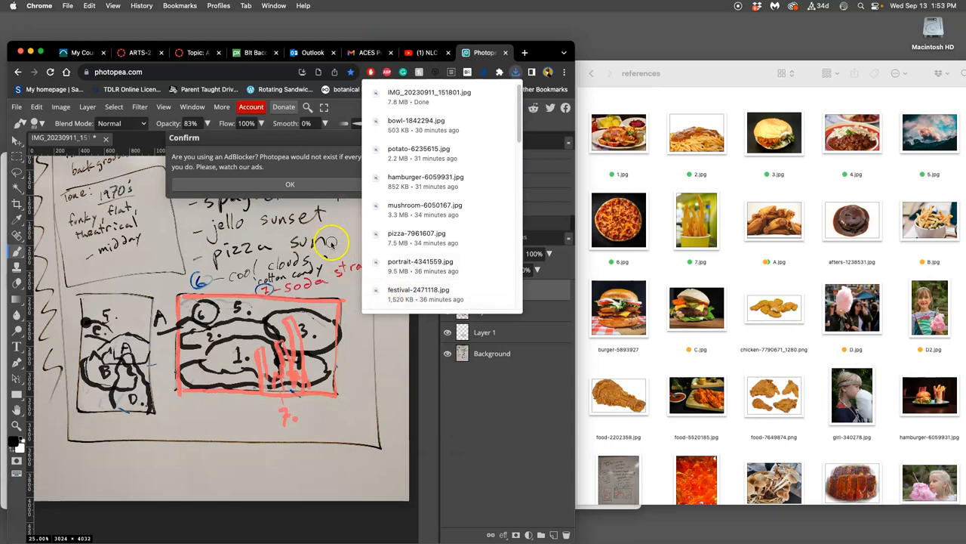
left_click(290, 184)
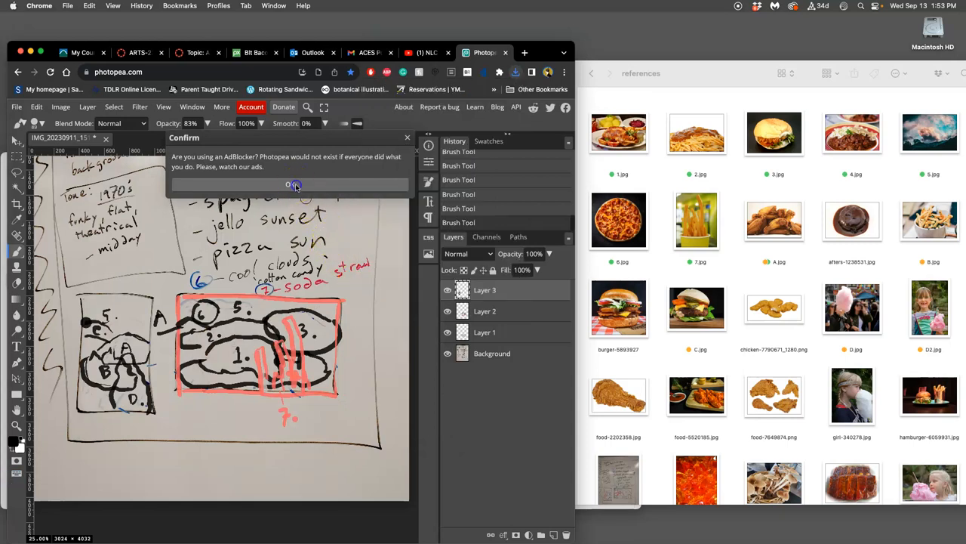
left_click(290, 185)
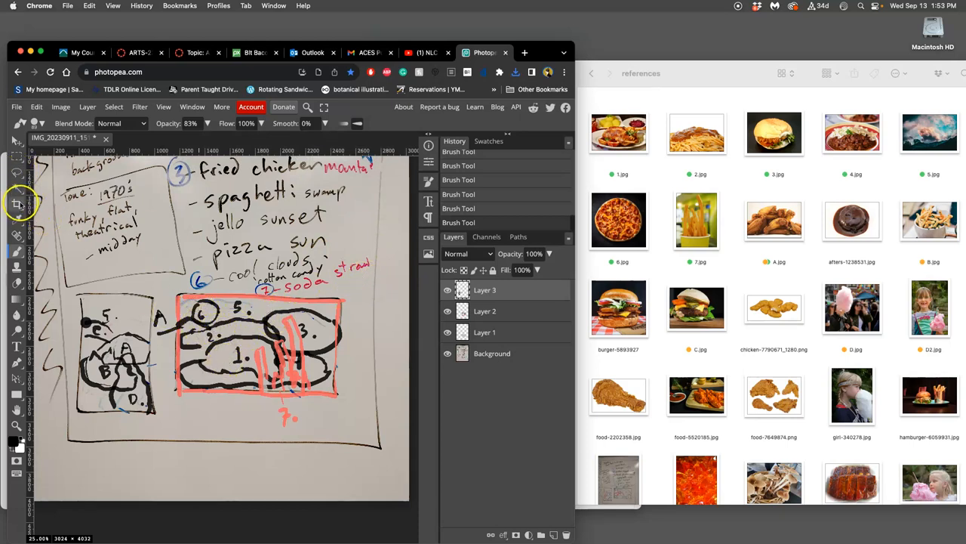
Crop the image to the red-outlined thumbnail rectangle, giving 1352 × 877 pixels
left_click(17, 204)
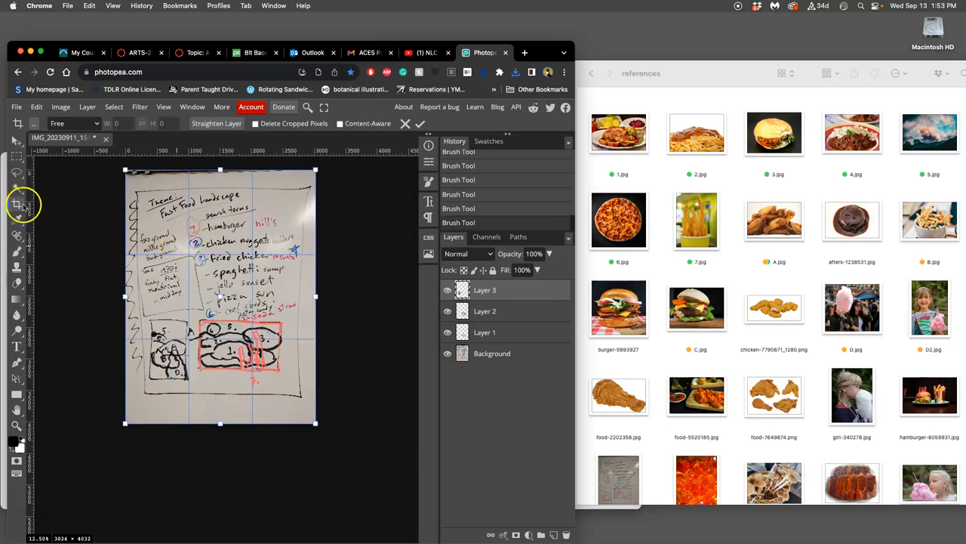
mouse_move(16, 190)
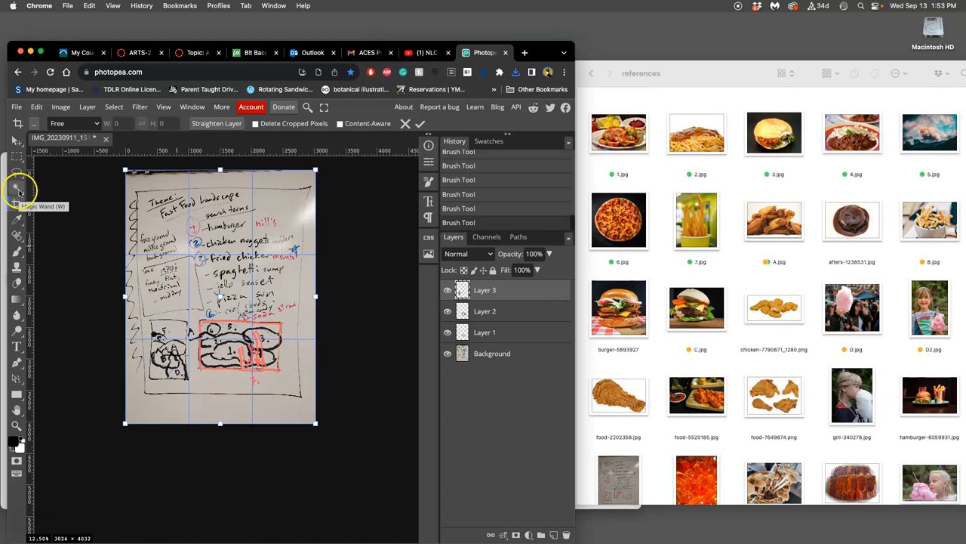
mouse_move(17, 207)
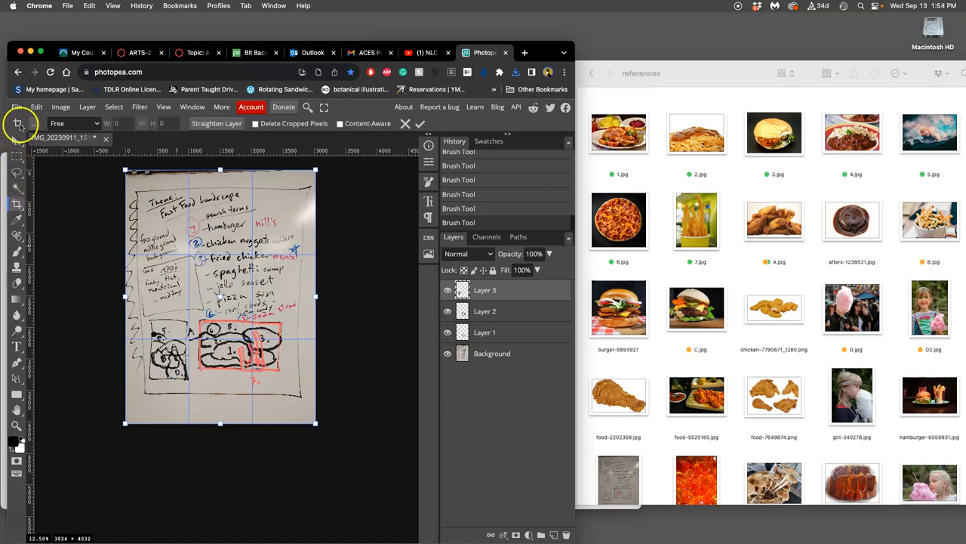
mouse_move(17, 203)
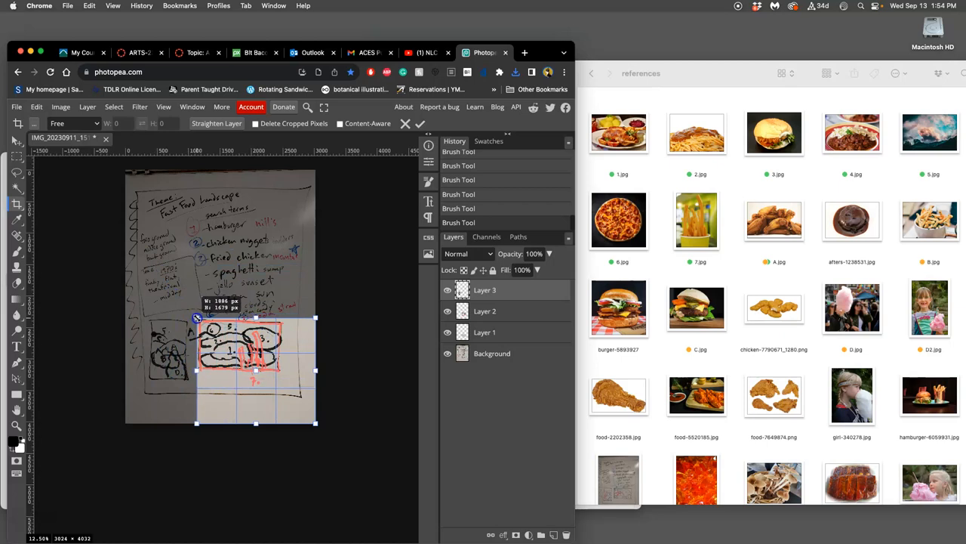
left_click_drag(196, 317, 315, 425)
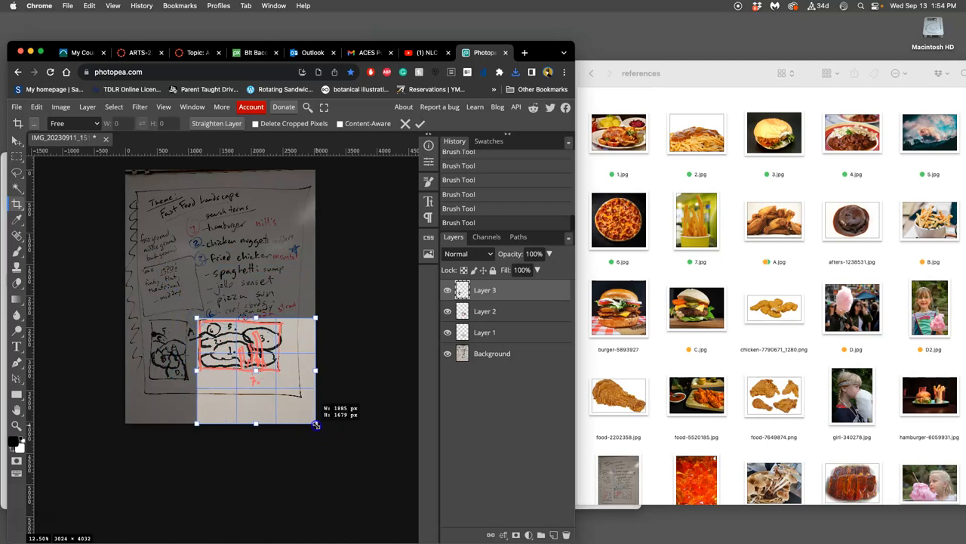
left_click_drag(316, 424, 285, 387)
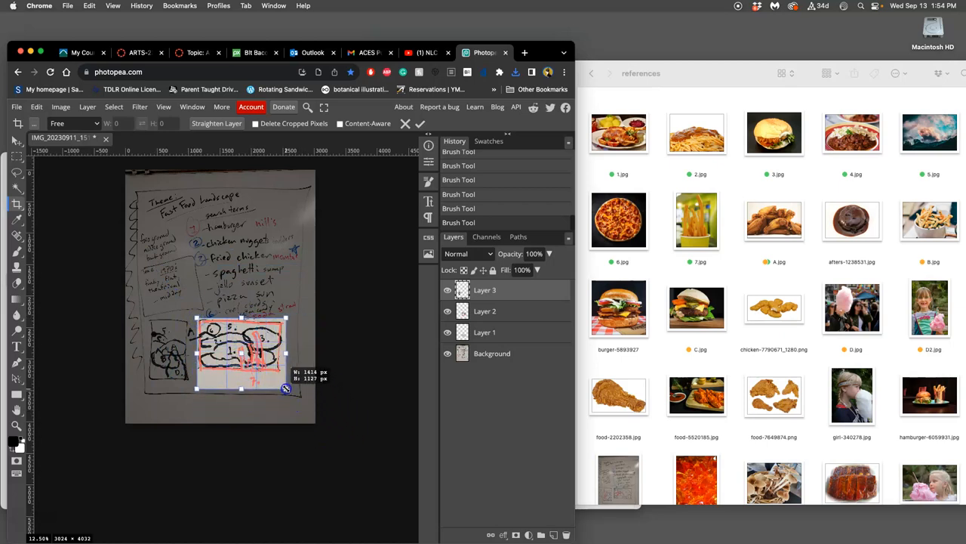
left_click_drag(285, 388, 281, 374)
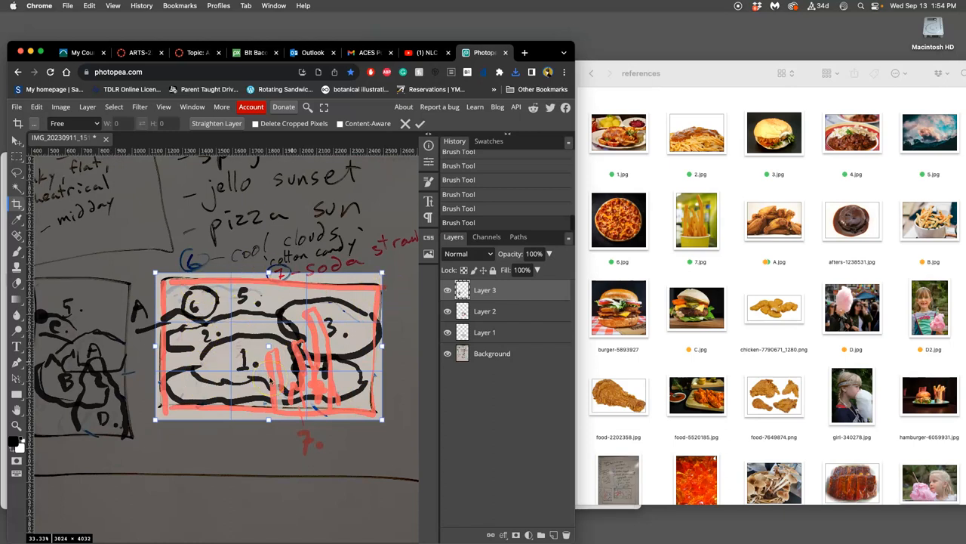
left_click(420, 123)
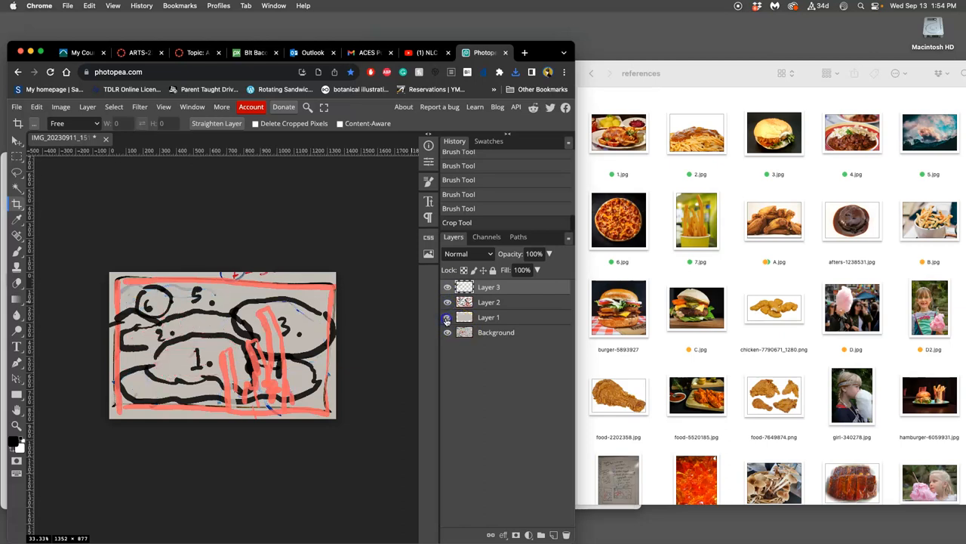
Flatten the cropped sketch into a single Background layer and return to the Move tool
left_click(447, 317)
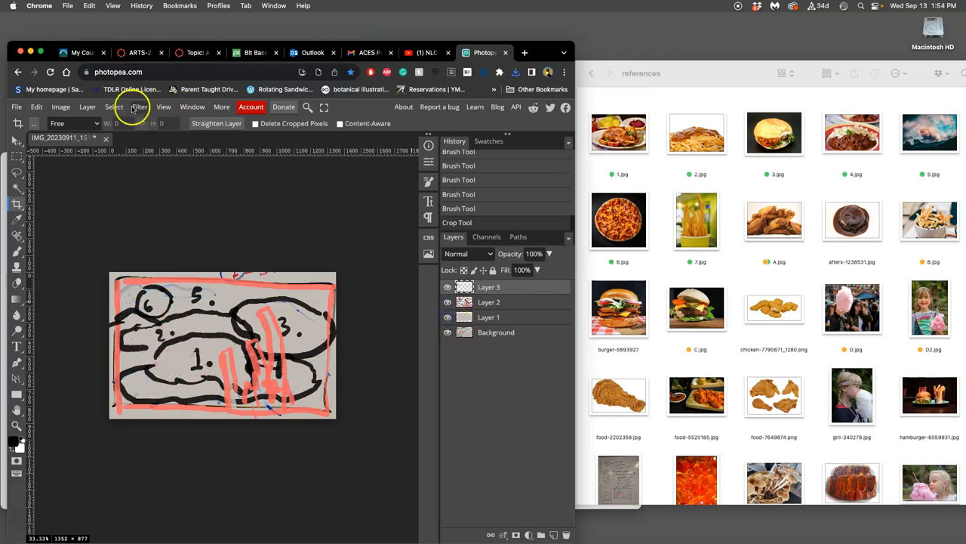
left_click(87, 106)
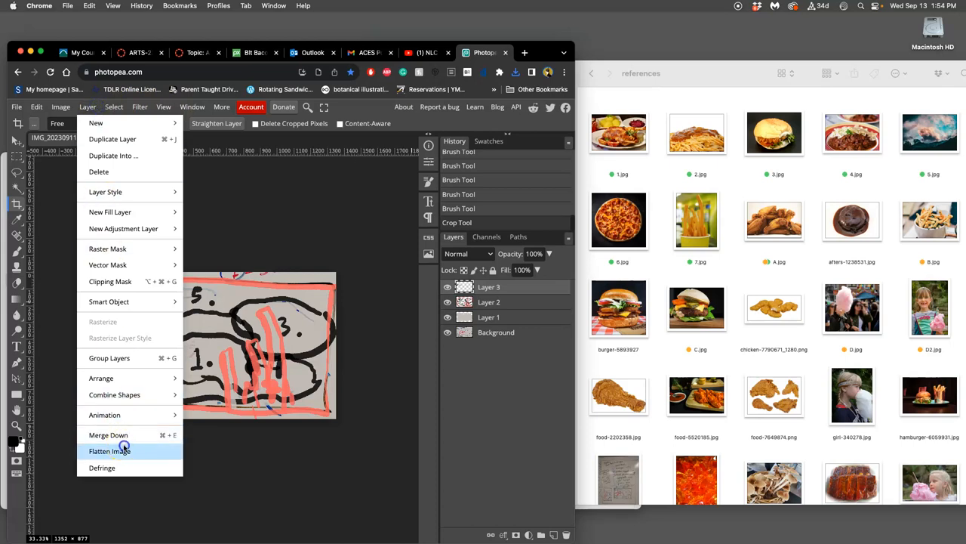
left_click(110, 451)
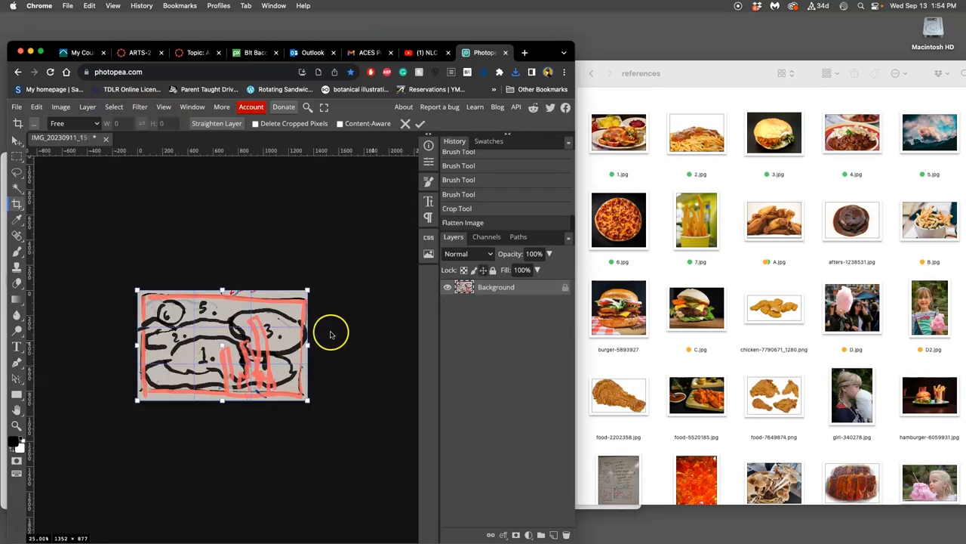
left_click(18, 172)
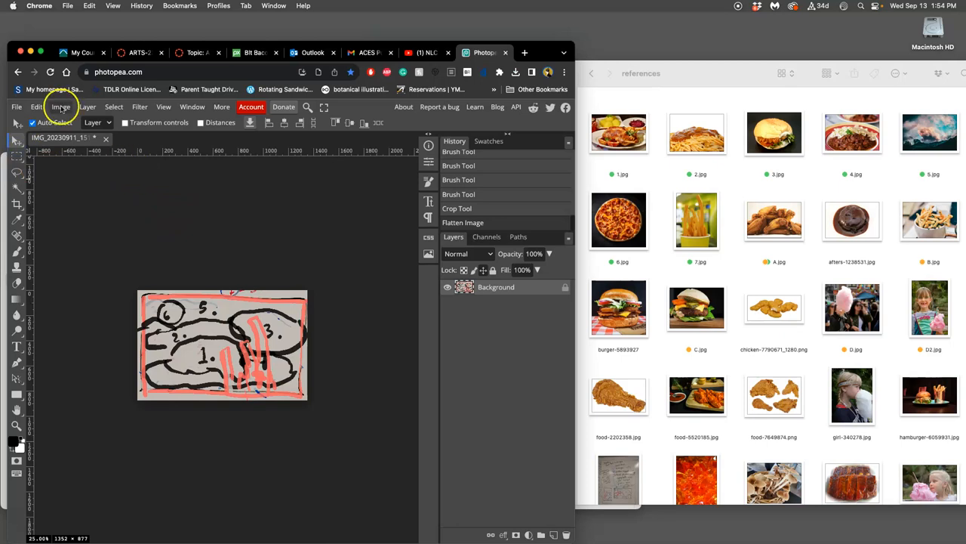
In Image Size, switch the width unit to inches for a 12.33 × 8.00 in, 300 DPI setting
left_click(59, 106)
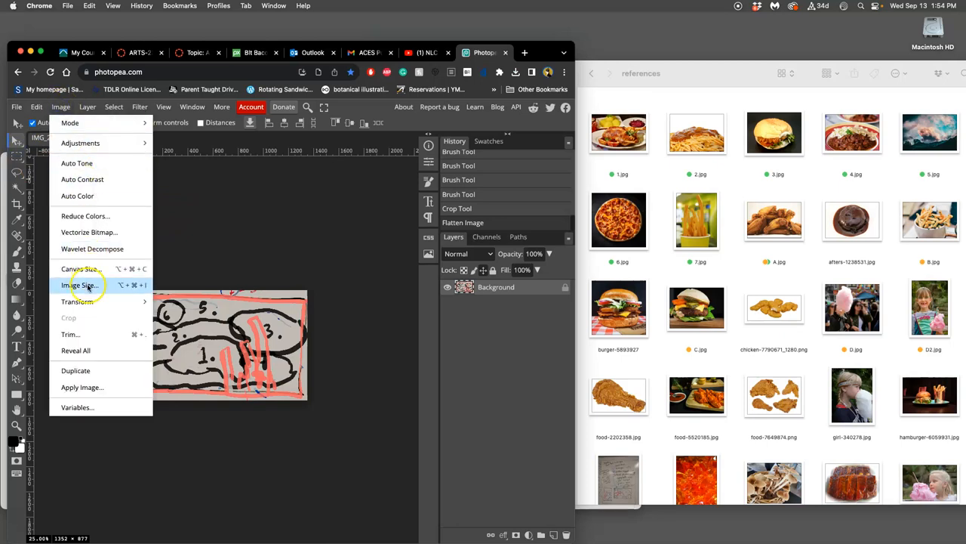
left_click(81, 284)
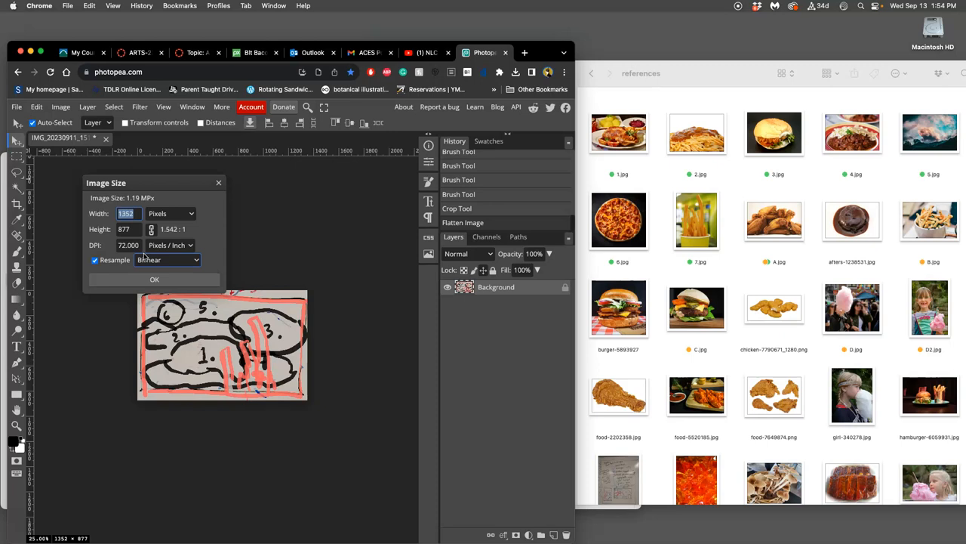
left_click(170, 213)
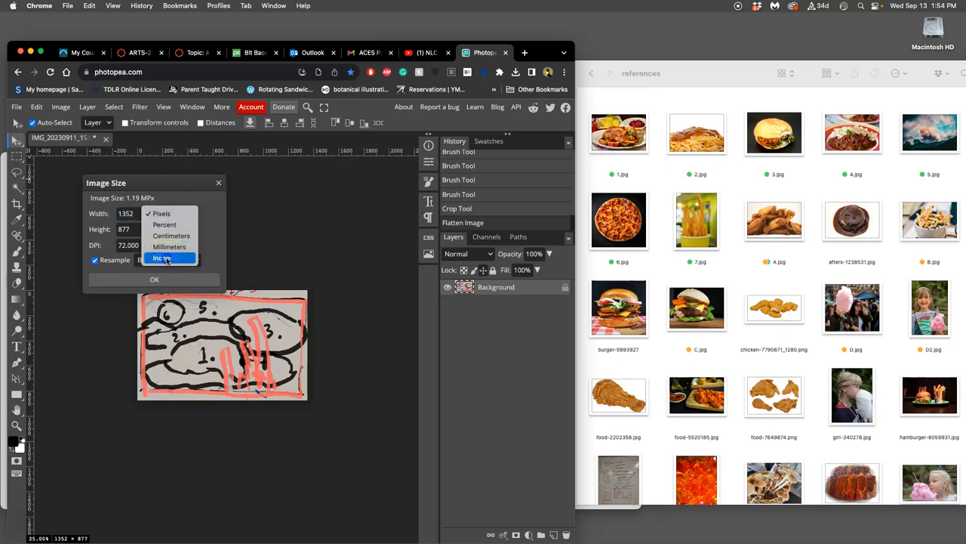
left_click(162, 258)
type("300.000")
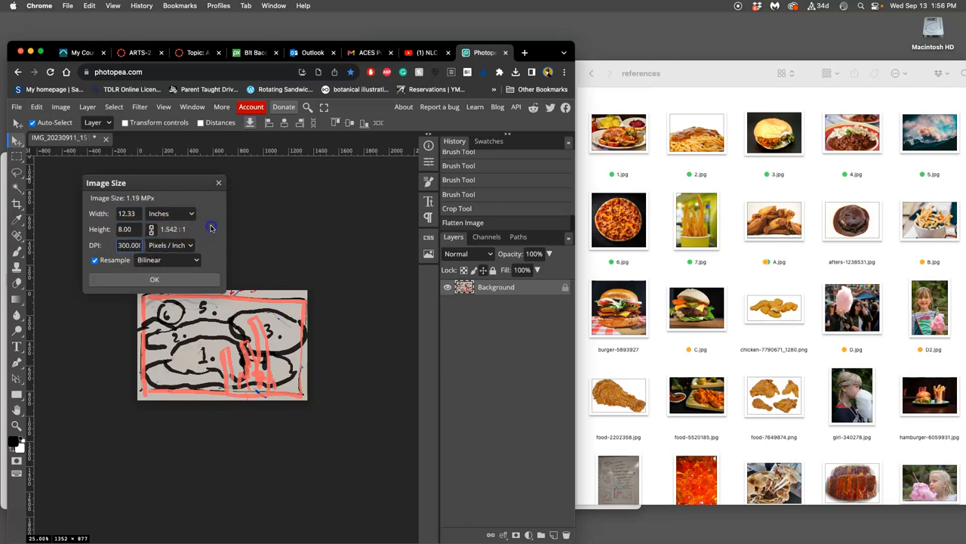
Review the Canvas assignment's 300 ppi at 8 × 10 inch requirement, then view the course syllabus
left_click(197, 52)
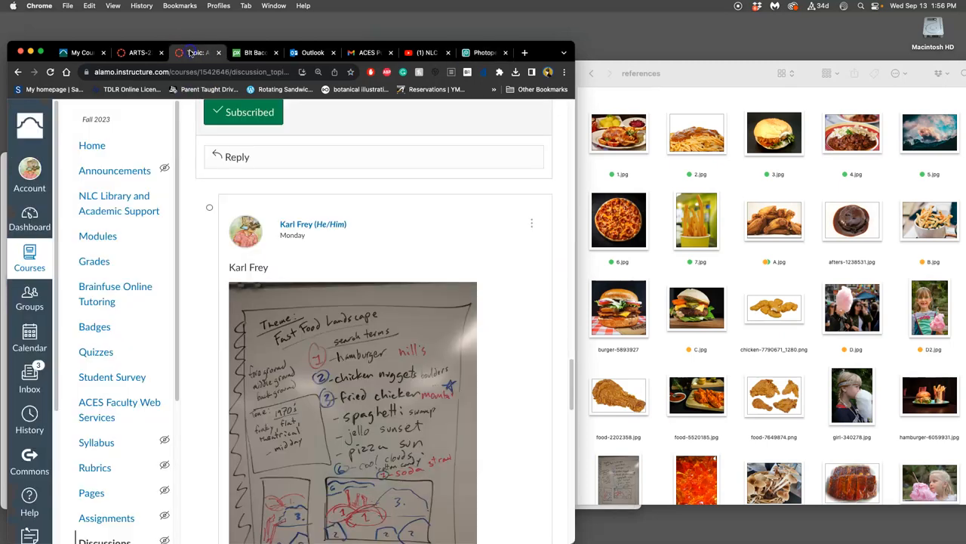
scroll("up", 3)
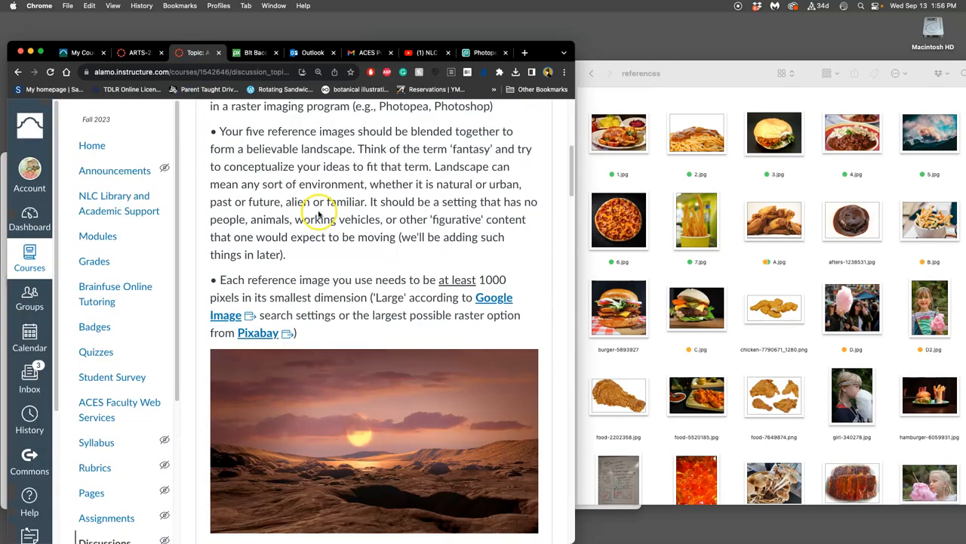
scroll("down", 3)
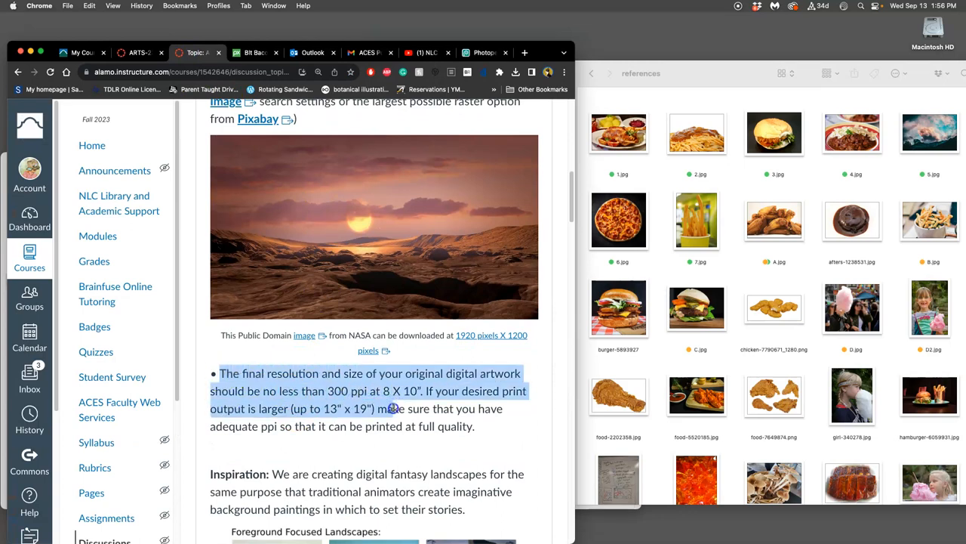
left_click(351, 391)
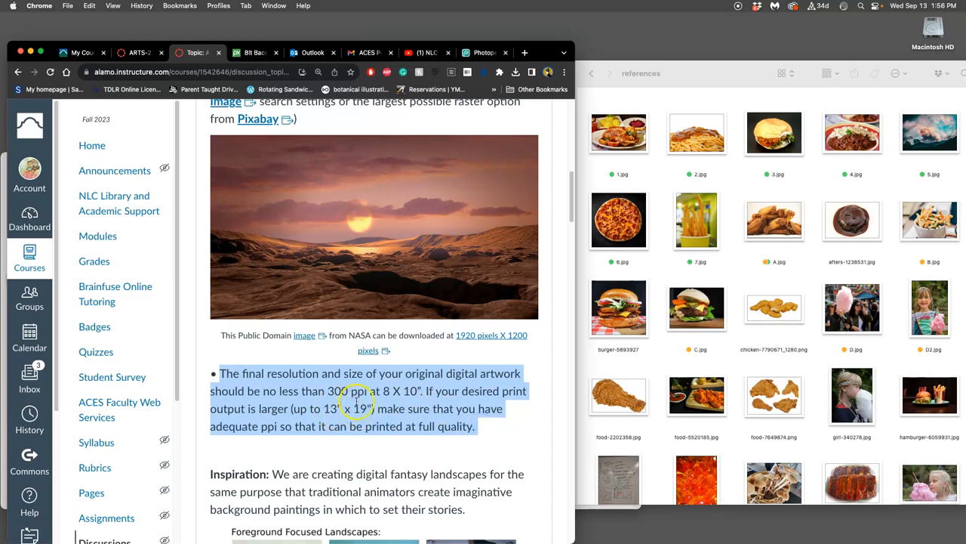
left_click(410, 413)
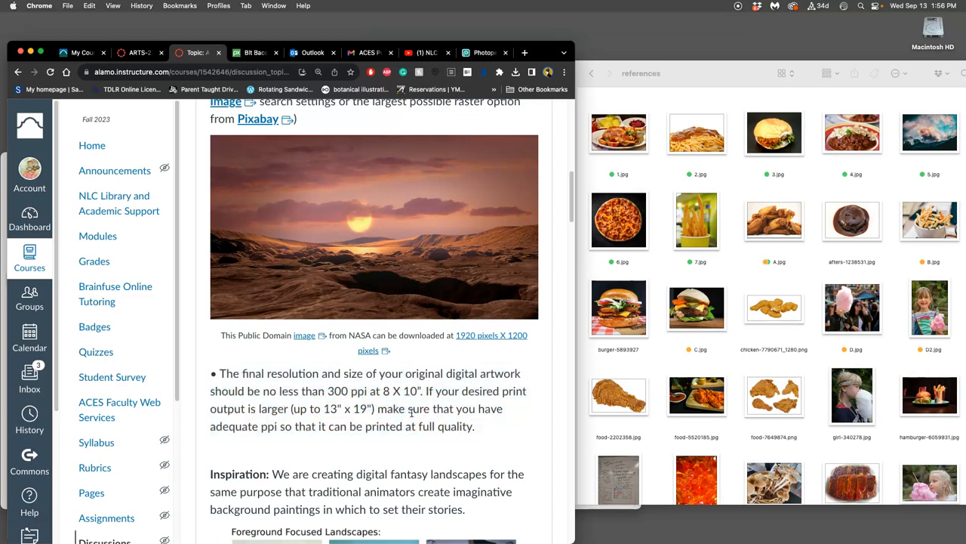
scroll("up", 3)
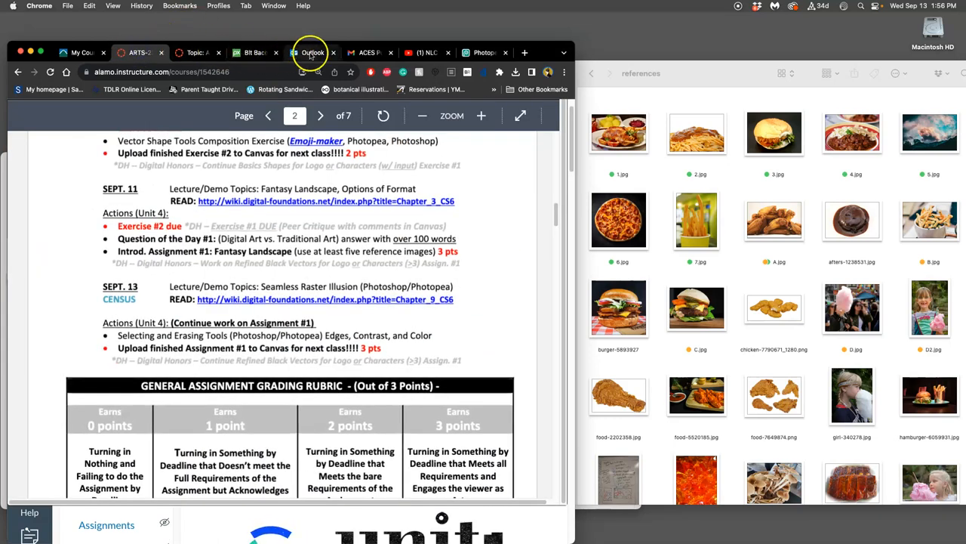
left_click(483, 52)
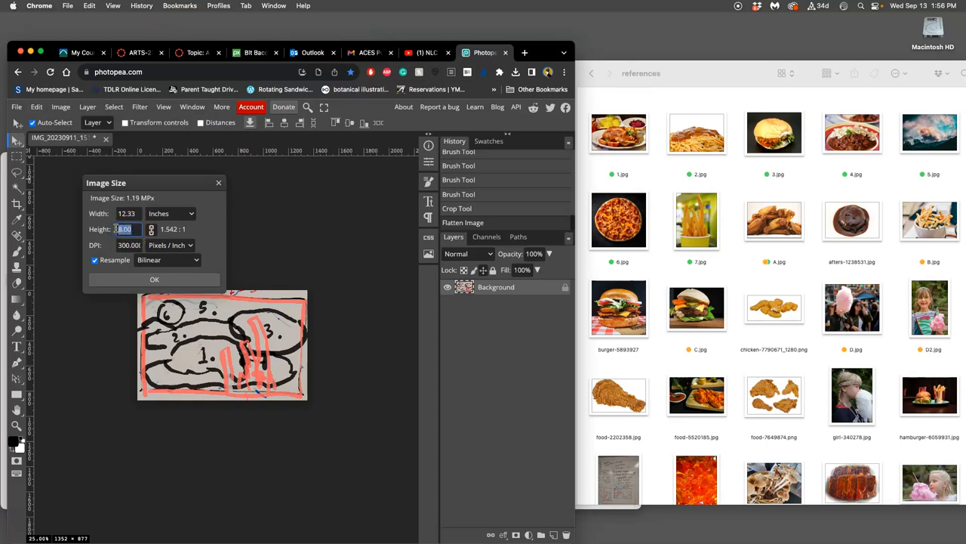
Resize the sketch to 11 inches tall at 350 DPI, giving 5935 × 3850 pixels
type("11")
left_click(129, 244)
type("350.000")
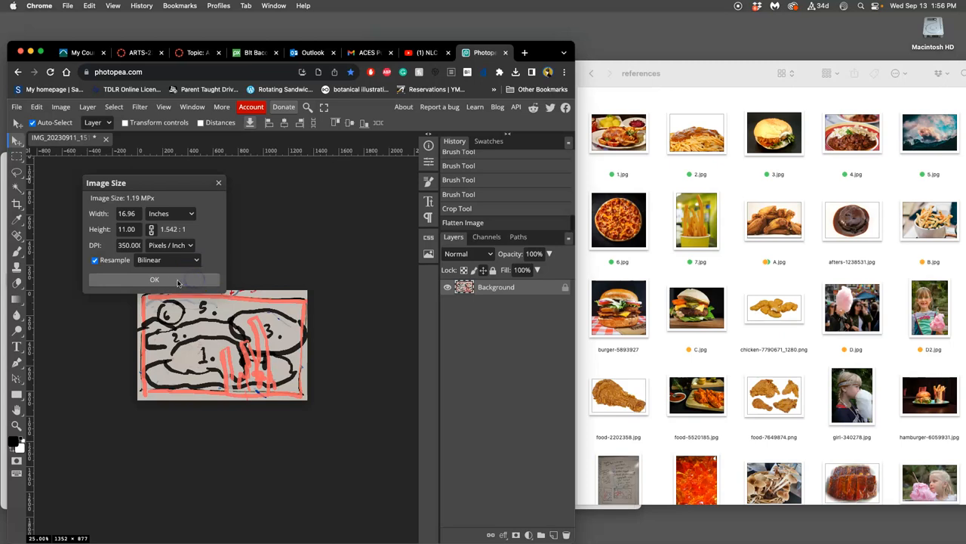
left_click(154, 279)
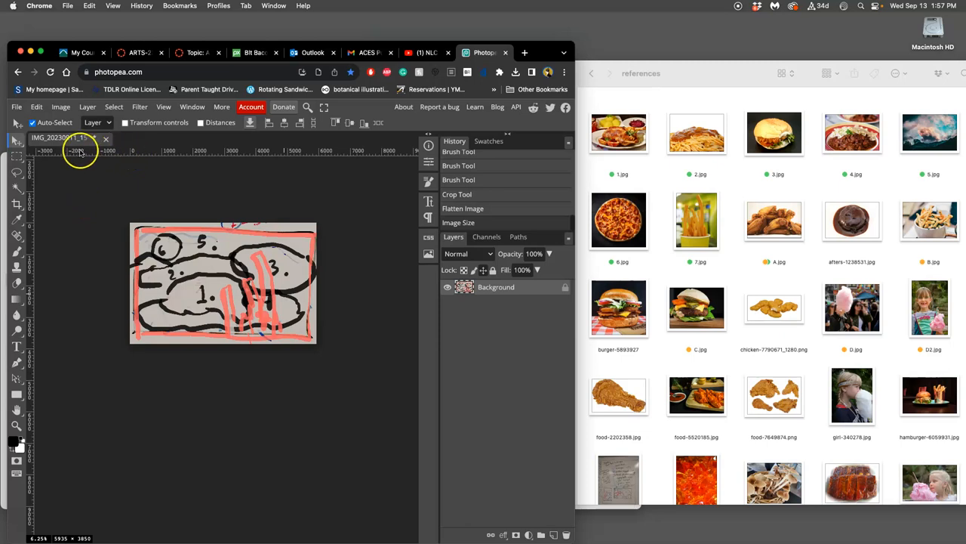
mouse_move(234, 153)
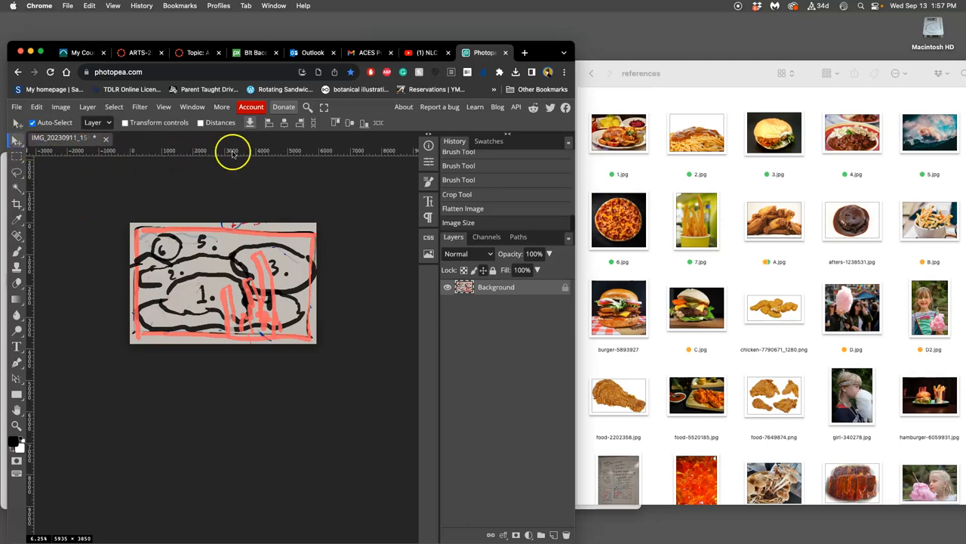
mouse_move(246, 154)
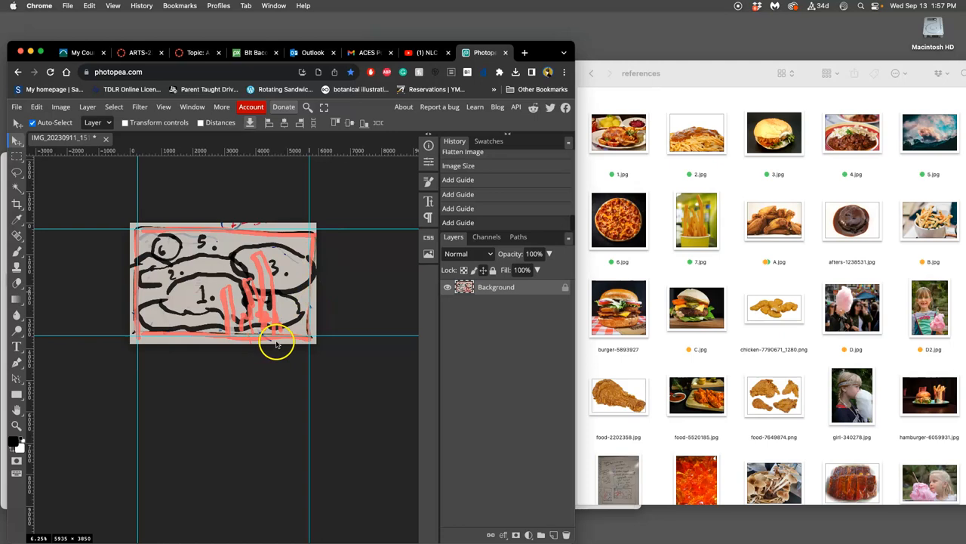
mouse_move(277, 317)
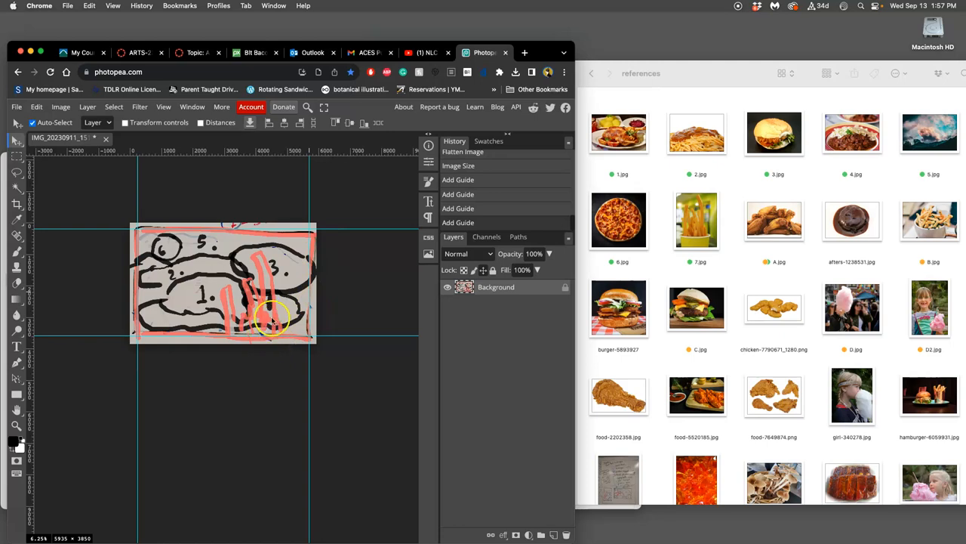
mouse_move(62, 360)
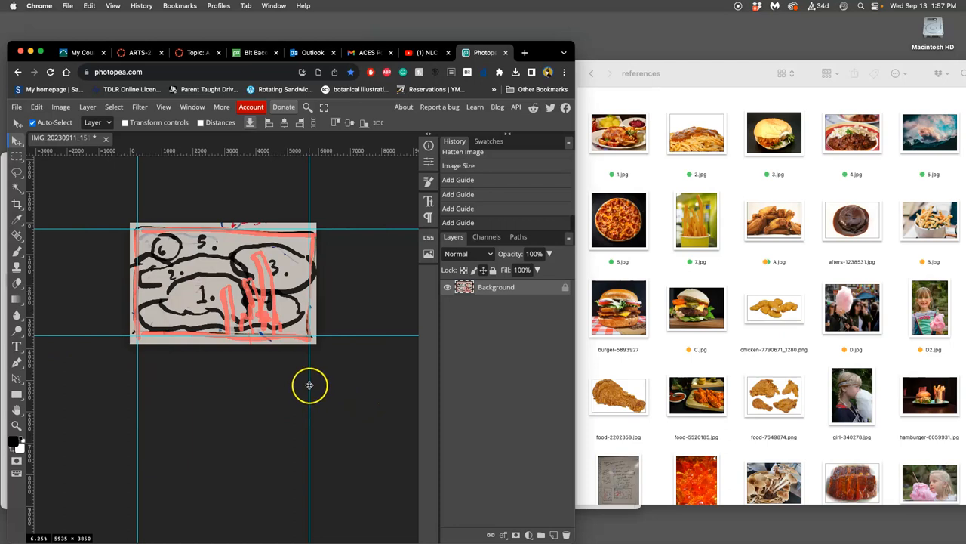
mouse_move(311, 378)
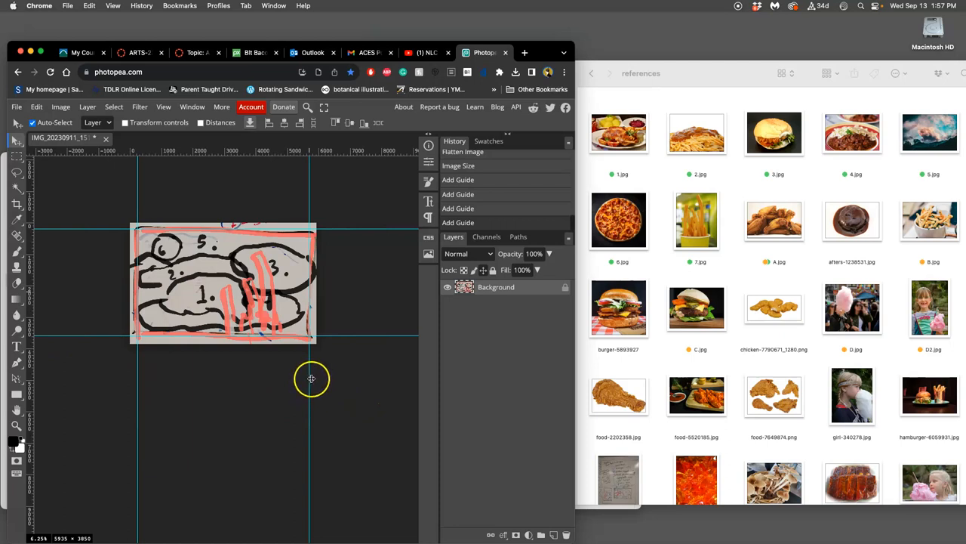
mouse_move(304, 347)
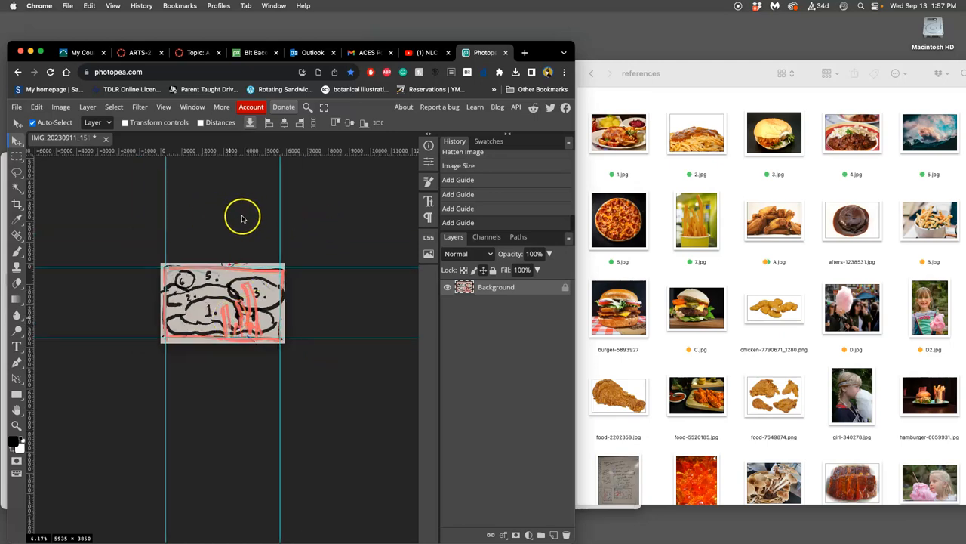
mouse_move(168, 234)
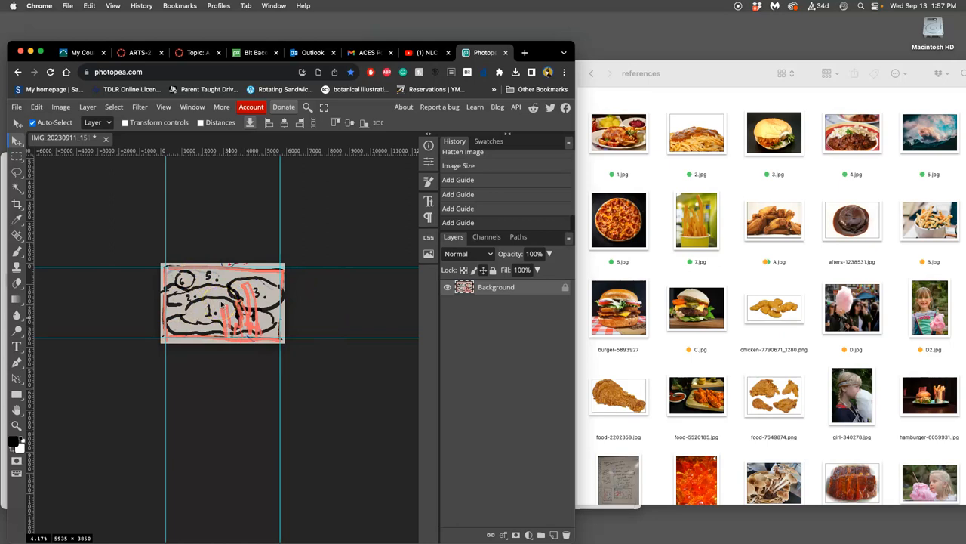
Enlarge the canvas to 40 × 30 inches (14000 × 10500 px) with transparent space around the sketch
left_click(60, 107)
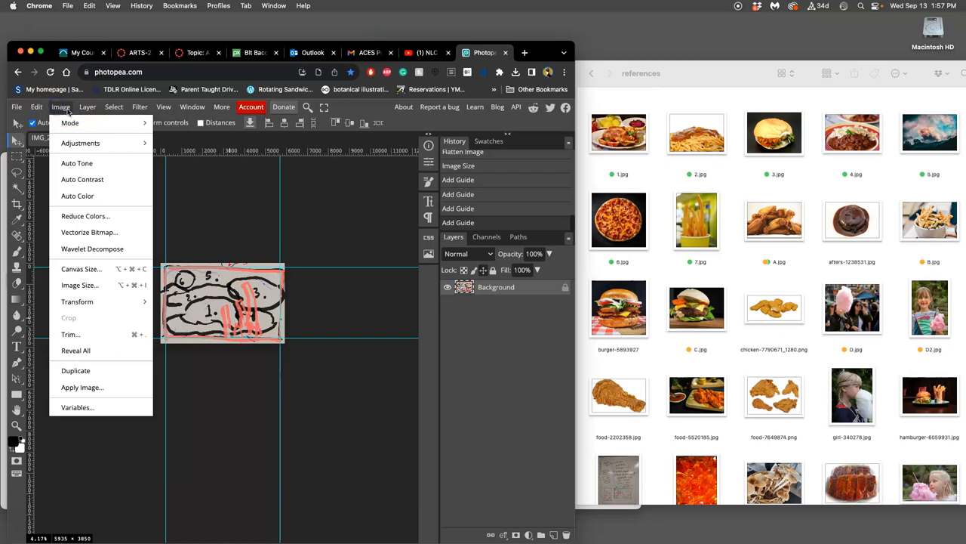
mouse_move(81, 269)
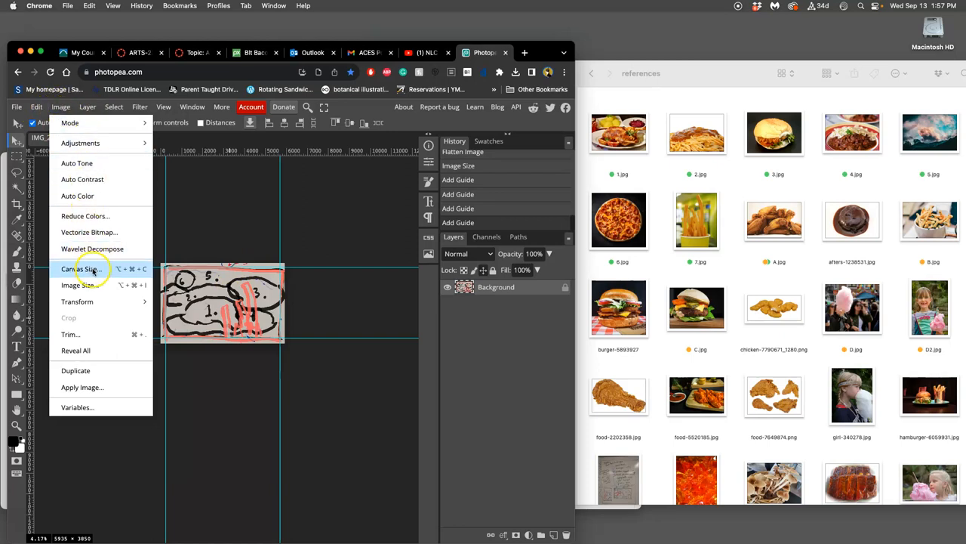
left_click(78, 269)
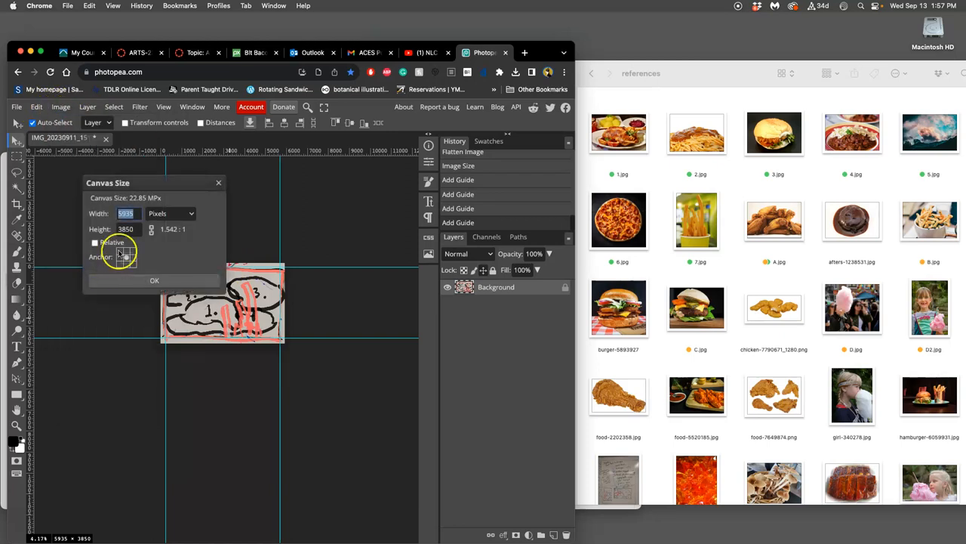
left_click(170, 213)
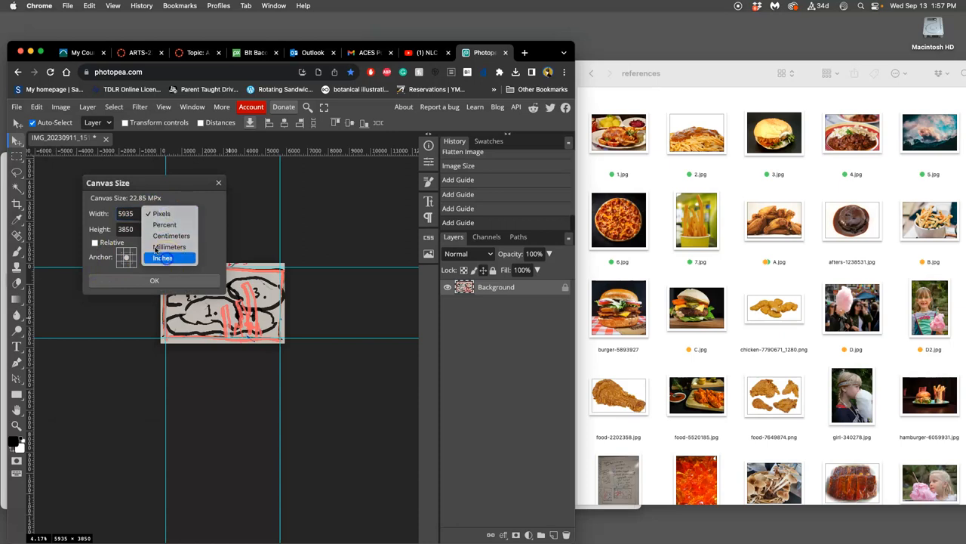
left_click(162, 257)
type("30")
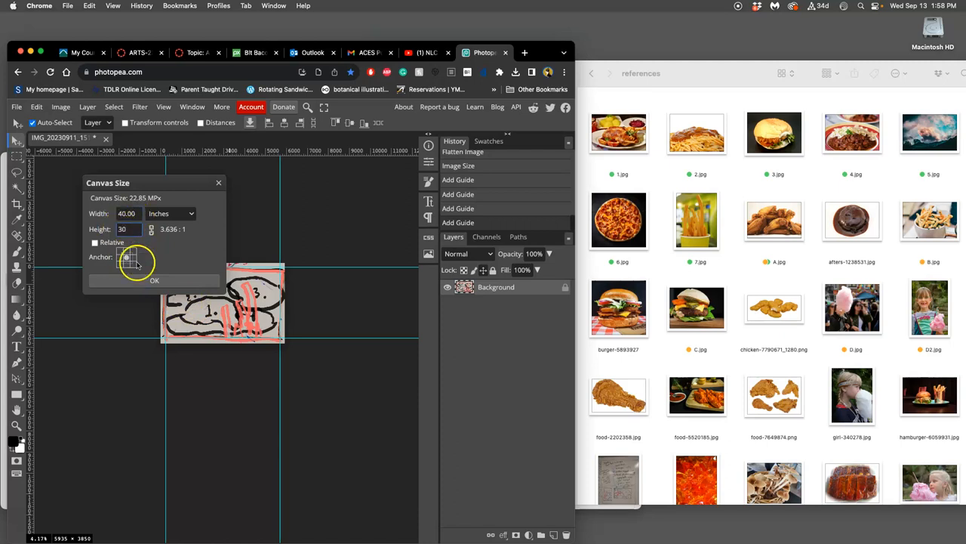
left_click(154, 280)
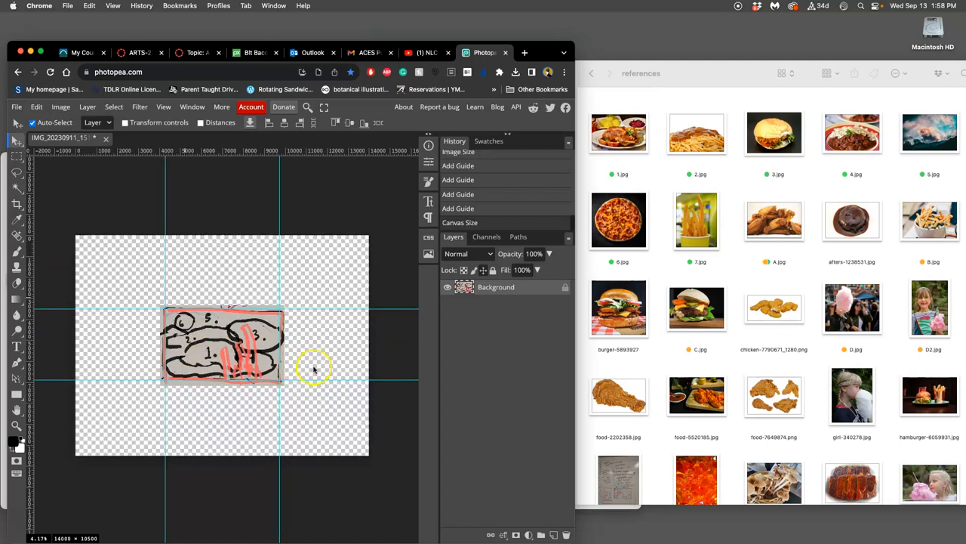
mouse_move(276, 359)
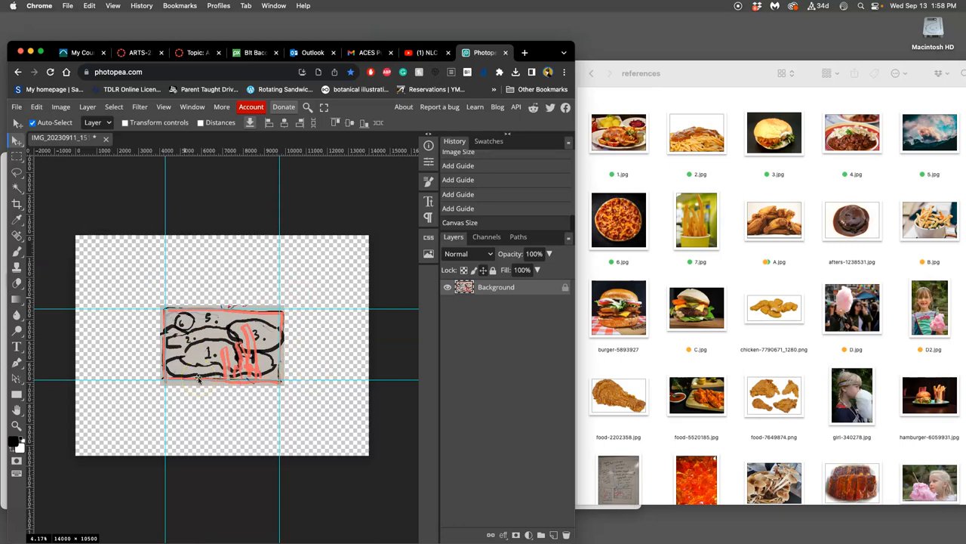
mouse_move(377, 356)
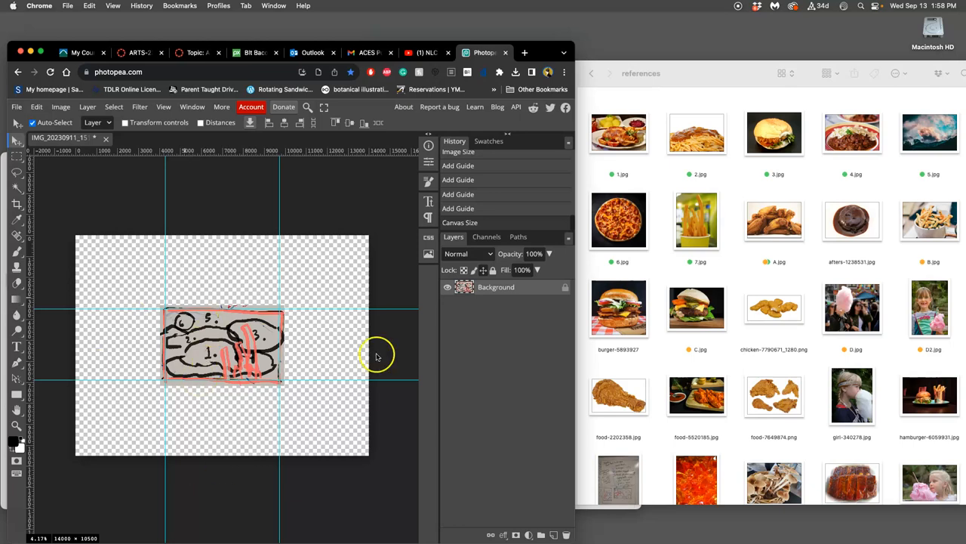
mouse_move(210, 363)
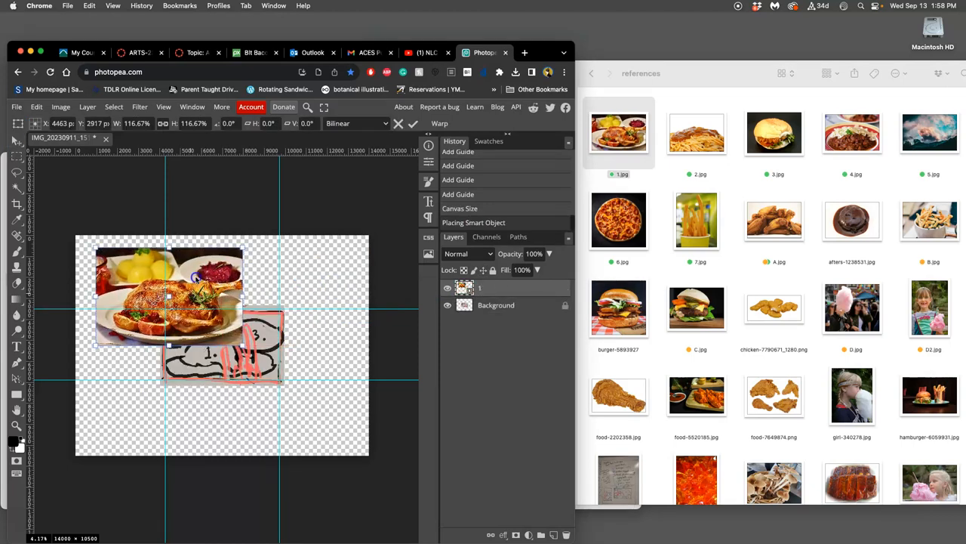
Tilt the chicken photo about -11°, shrink it to ~77% and position it at the upper left above the sketch
left_click_drag(170, 294, 158, 283)
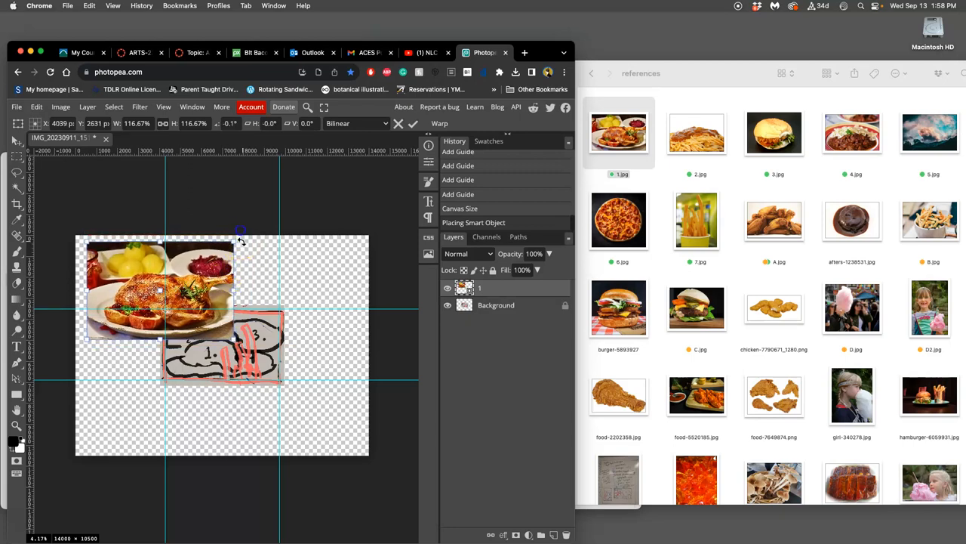
left_click_drag(241, 230, 219, 234)
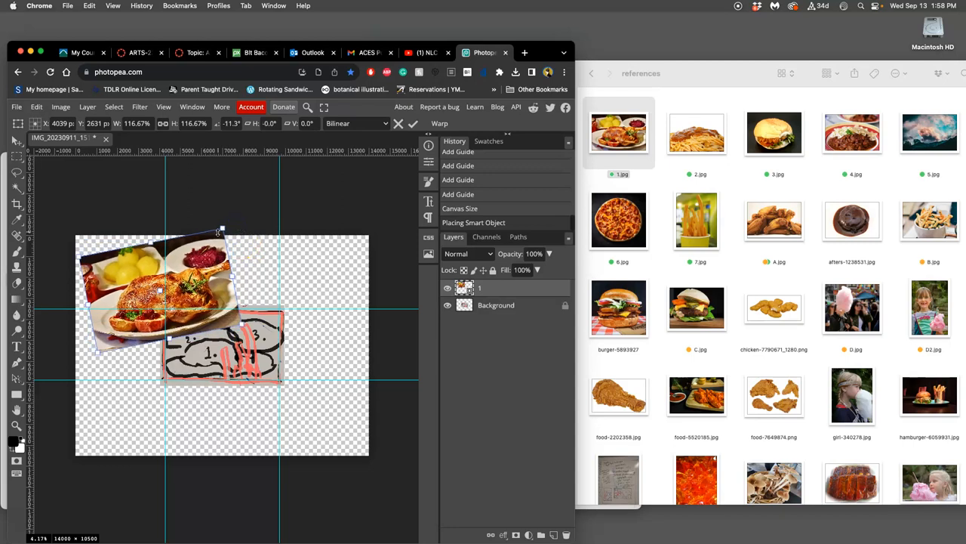
left_click_drag(219, 230, 193, 247)
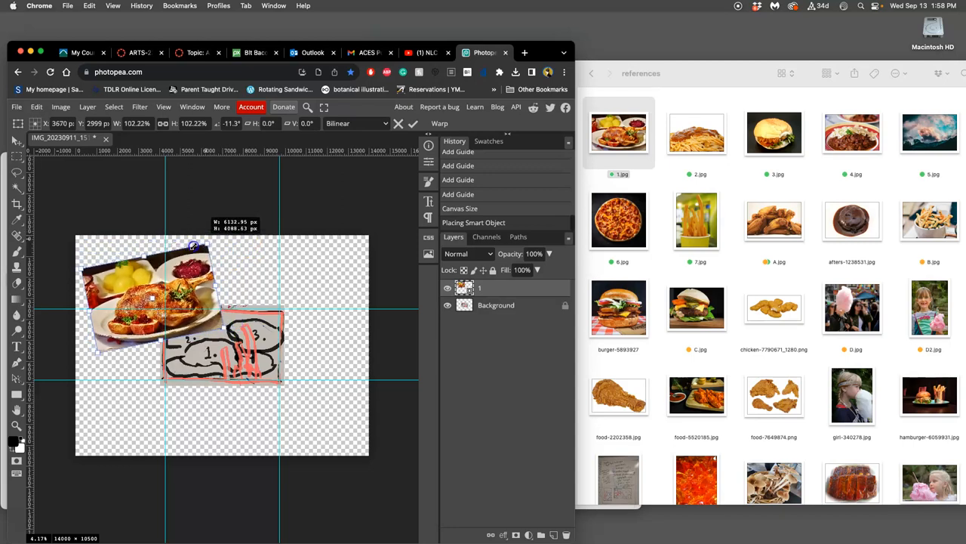
left_click_drag(193, 247, 178, 253)
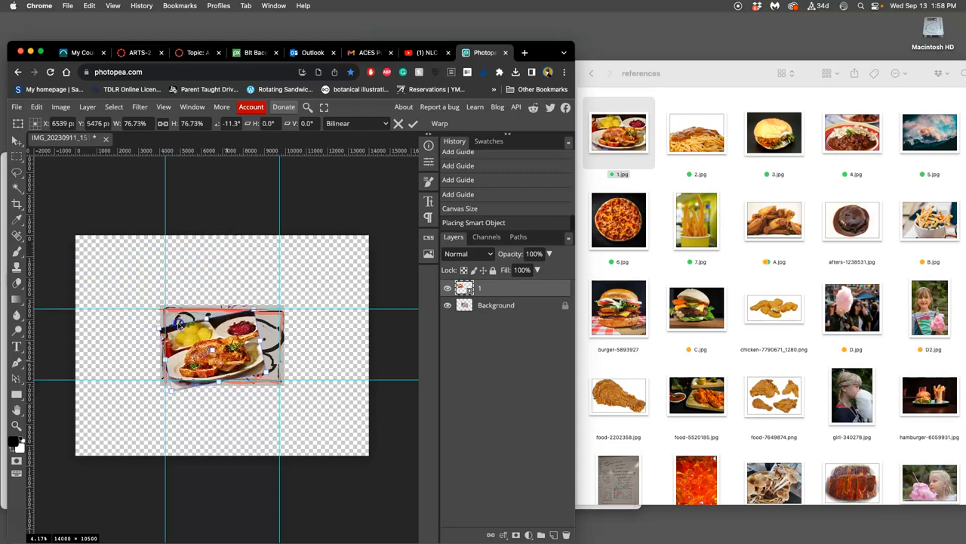
left_click_drag(221, 347, 189, 287)
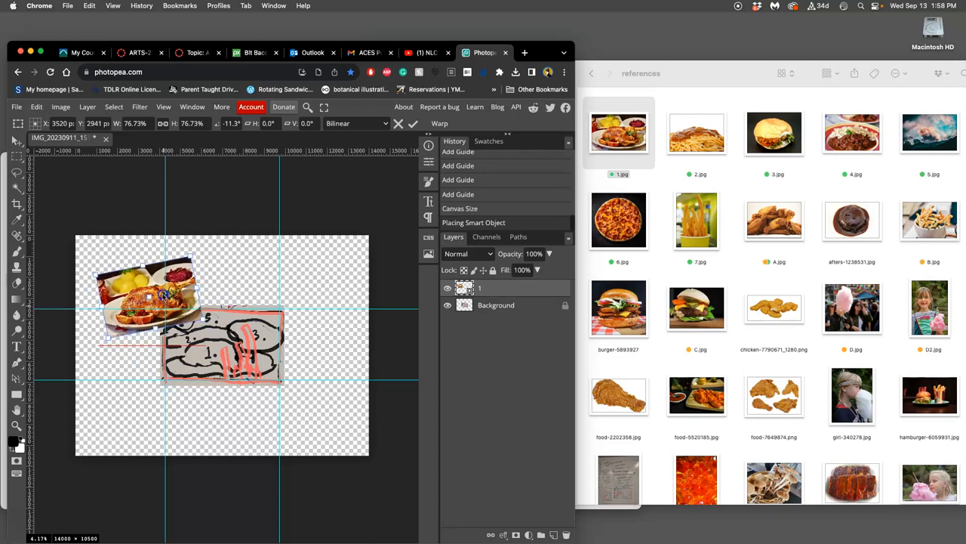
left_click_drag(151, 295, 196, 243)
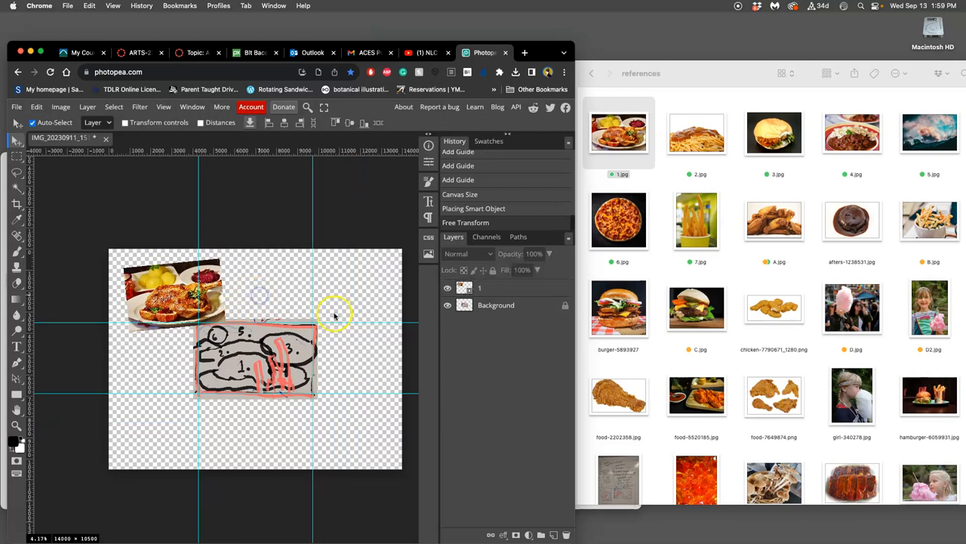
Place the spaghetti photo and move it beside the chicken photo
left_click(696, 133)
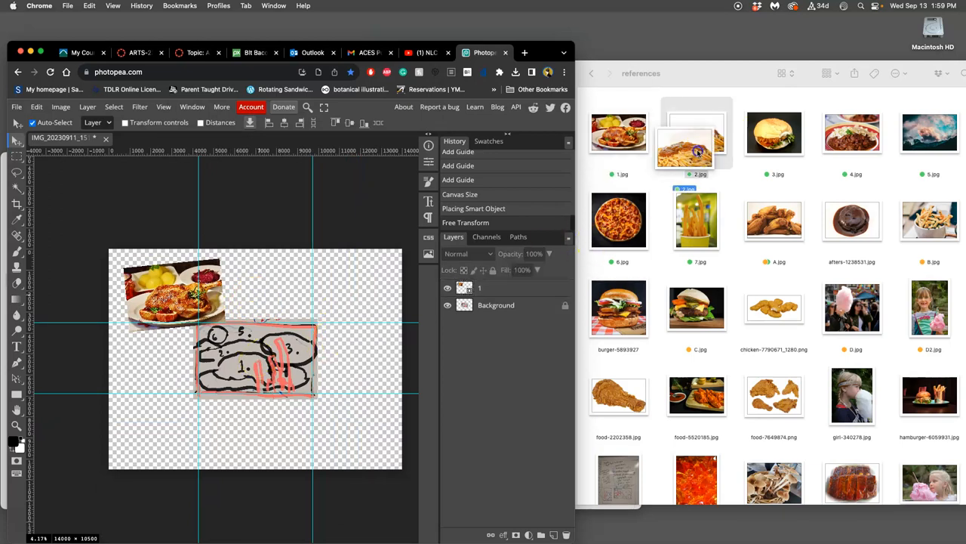
double_click(695, 132)
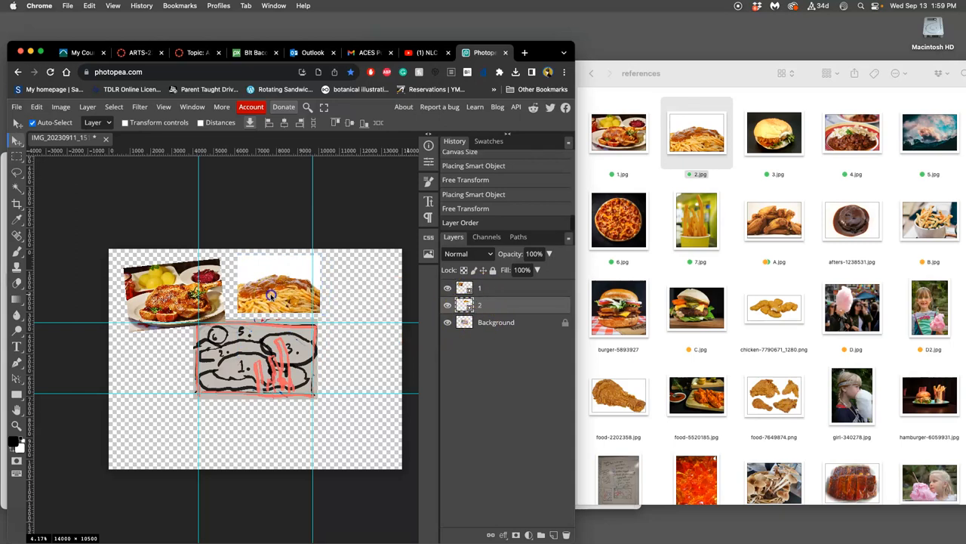
left_click_drag(271, 284, 256, 310)
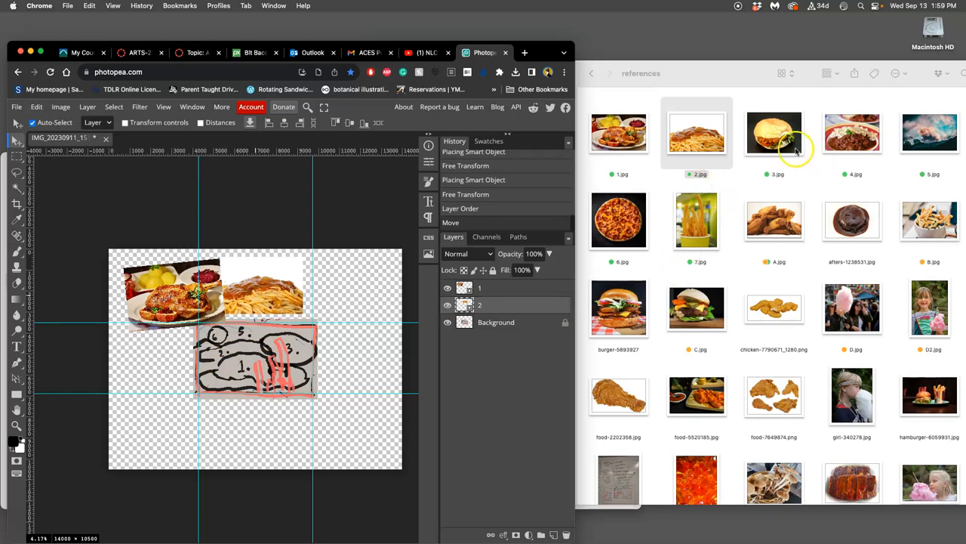
Place the burger photo slightly tilted at the top right of the canvas
double_click(773, 132)
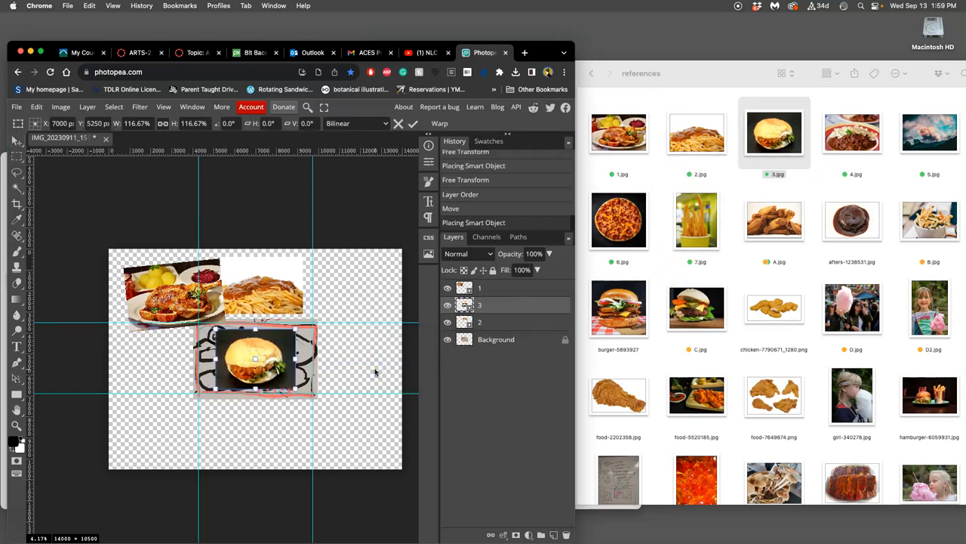
left_click_drag(254, 358, 306, 310)
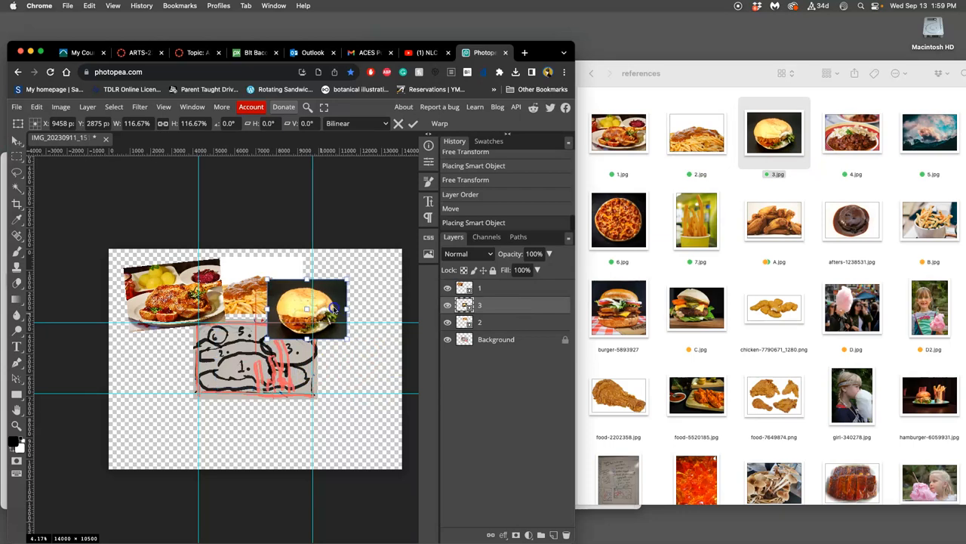
left_click_drag(307, 308, 291, 351)
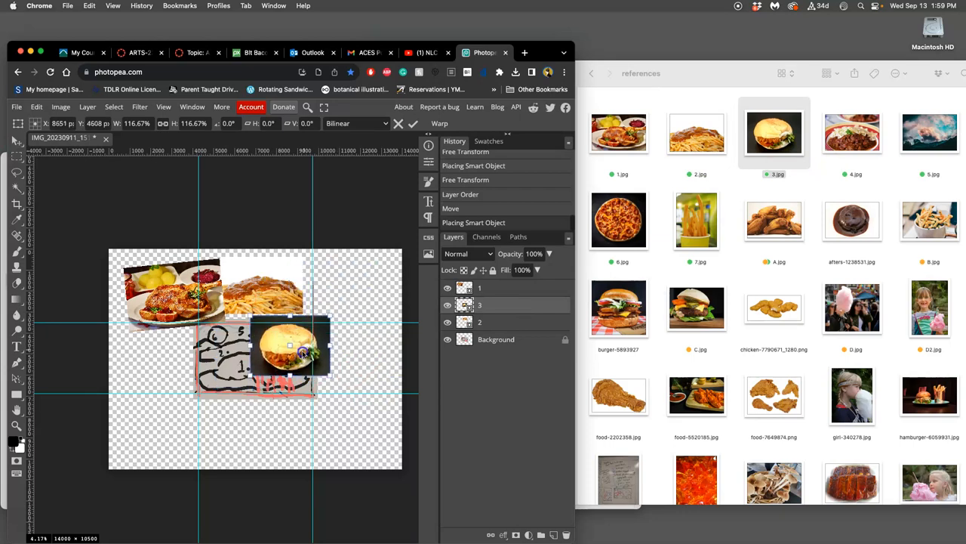
left_click_drag(291, 351, 347, 287)
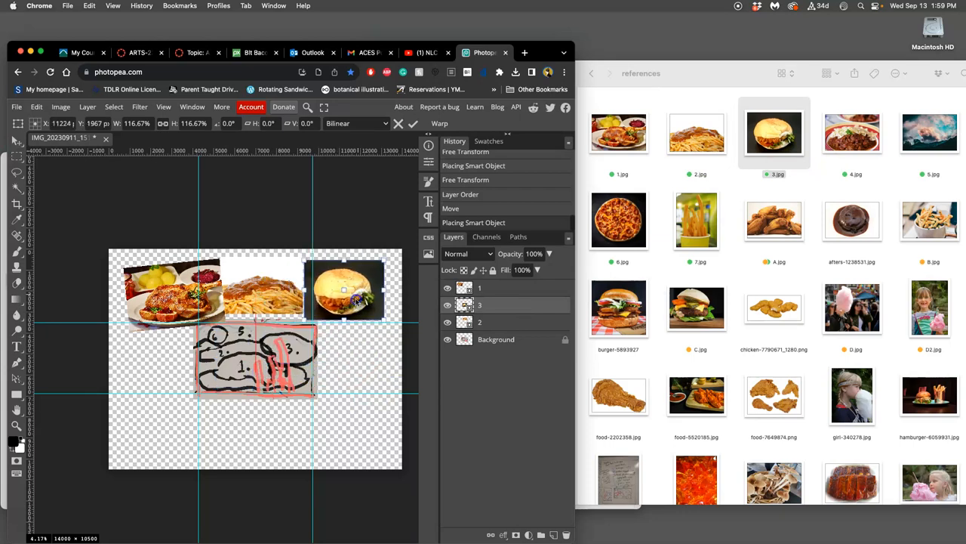
left_click_drag(382, 329, 385, 340)
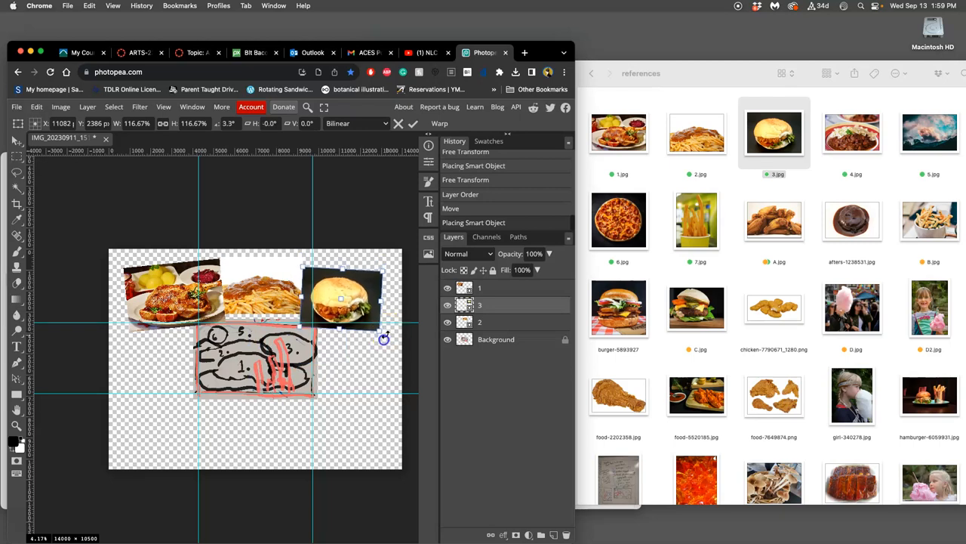
left_click_drag(384, 339, 370, 329)
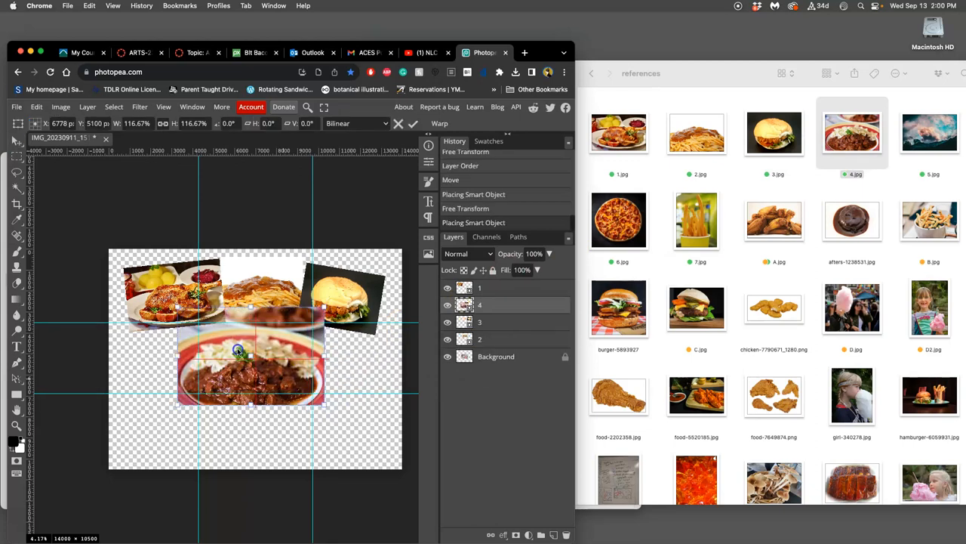
Shrink the stew-and-pasta bowl photo and commit it at the lower right overlapping the sketch's corner
left_click_drag(238, 349, 215, 321)
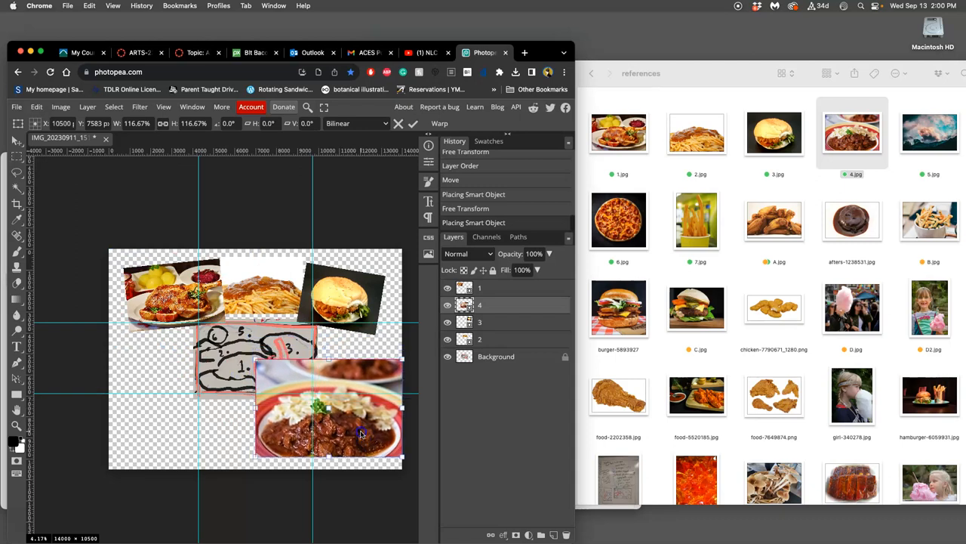
left_click_drag(361, 432, 385, 385)
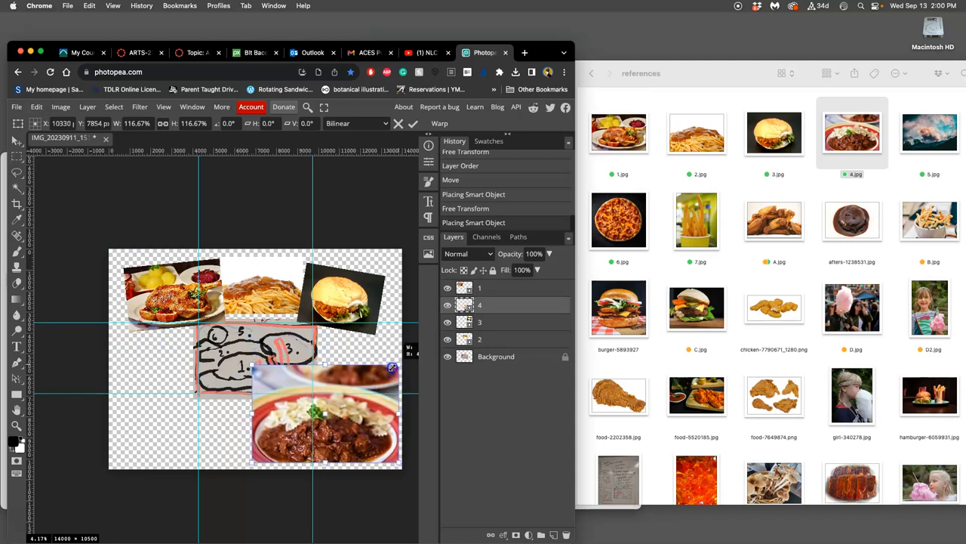
left_click_drag(393, 368, 378, 381)
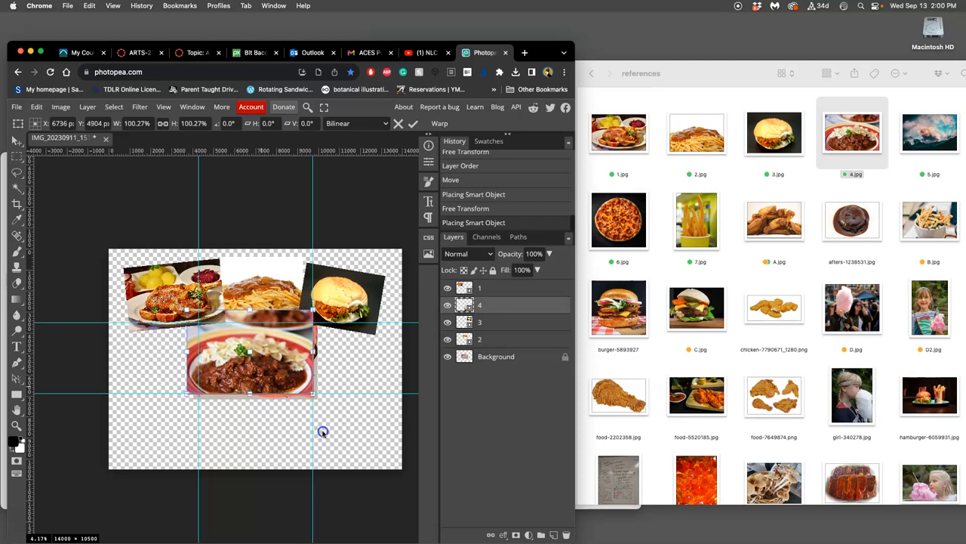
left_click_drag(249, 355, 325, 408)
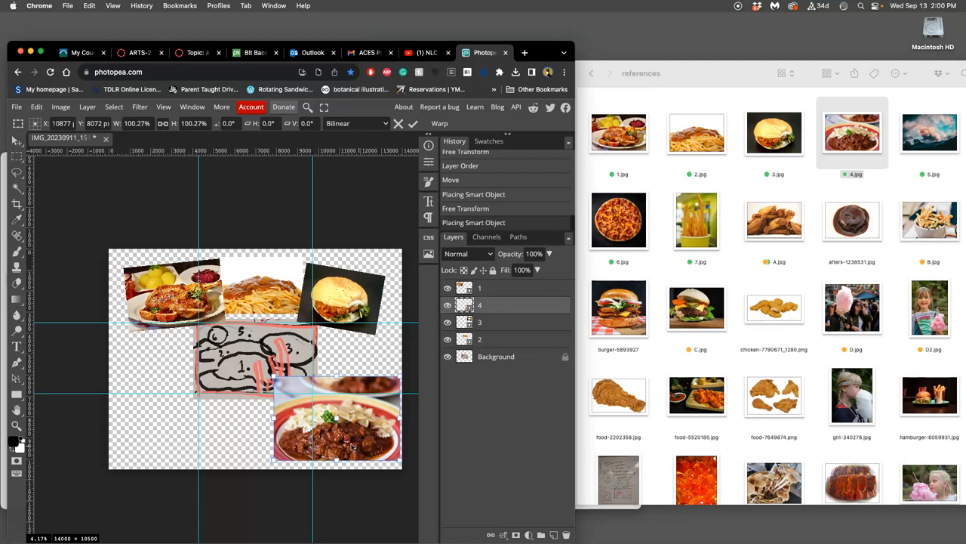
left_click(413, 123)
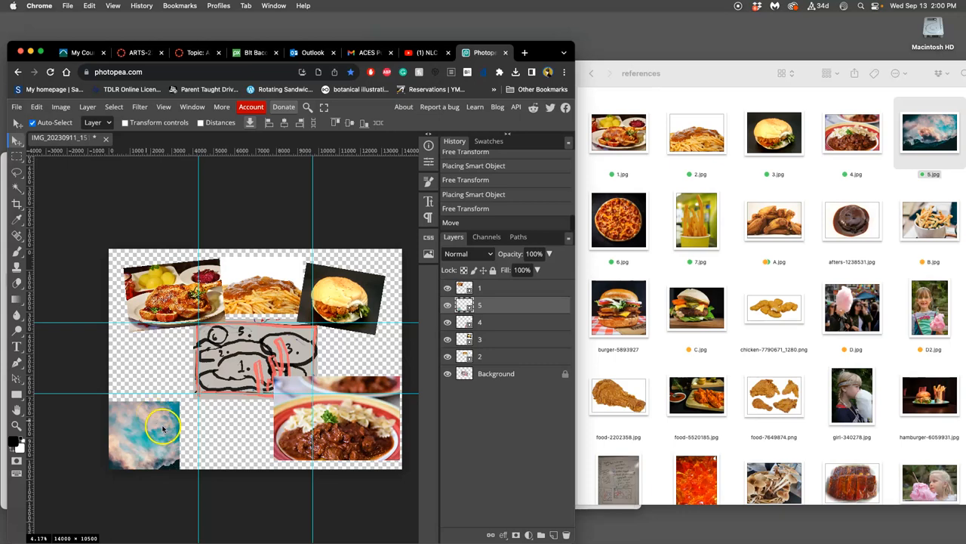
mouse_move(266, 364)
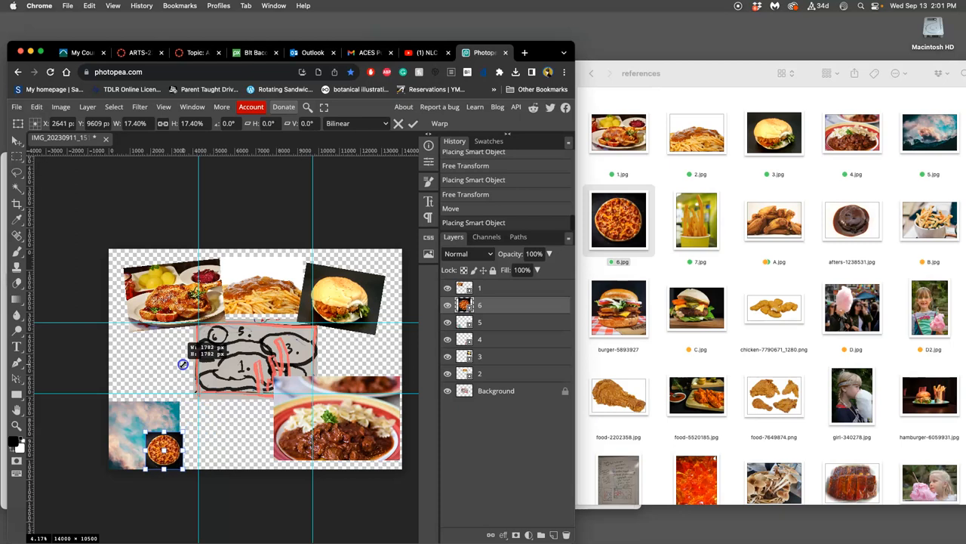
Move the small pizza photo up so it sits left of the sketch
left_click_drag(163, 449, 204, 385)
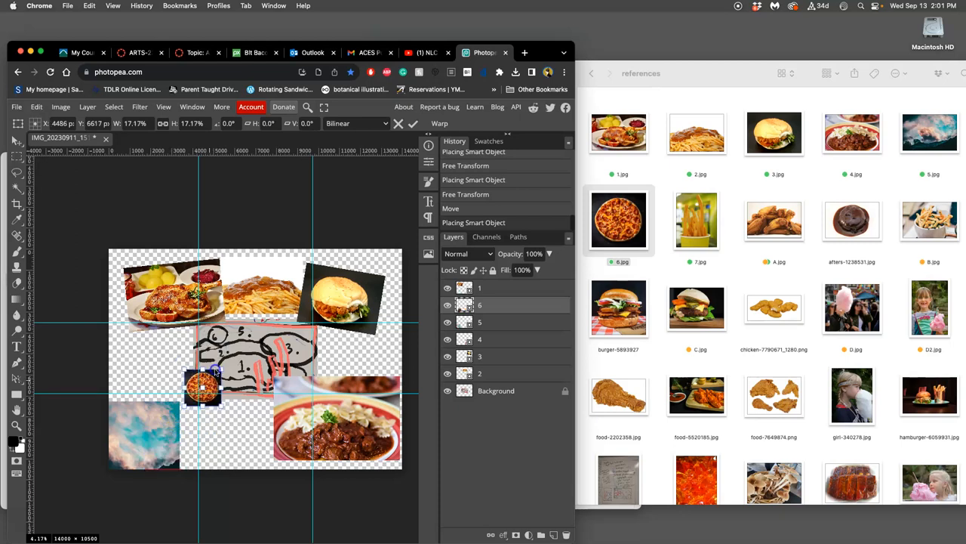
left_click_drag(202, 387, 168, 351)
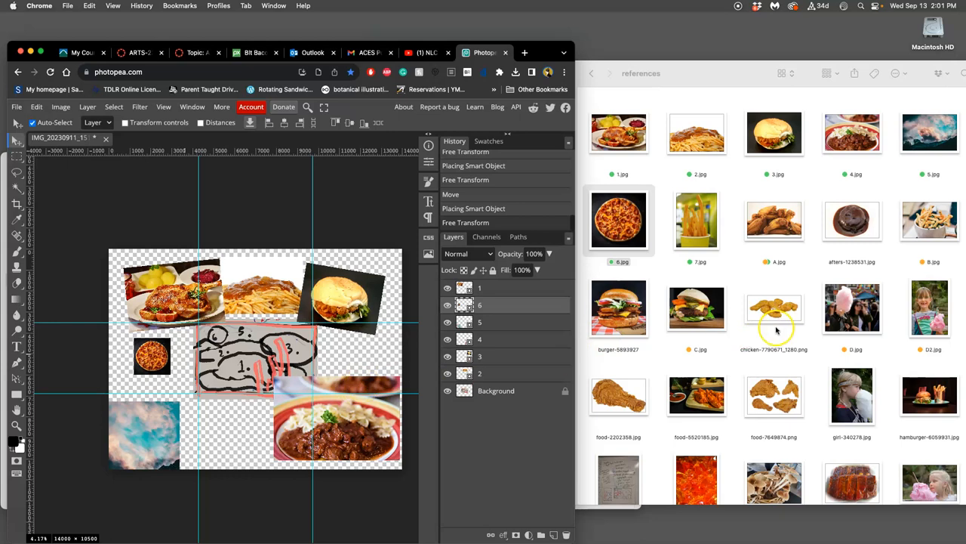
Place 7.jpg fries photo, shrink it and set it on the bottom edge between sky and bowl
left_click_drag(697, 219, 312, 382)
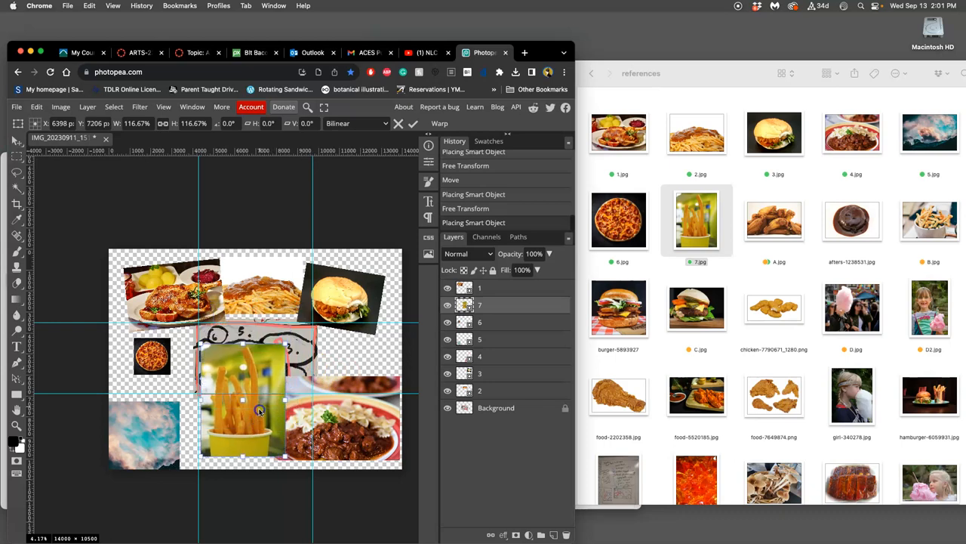
left_click_drag(259, 410, 251, 450)
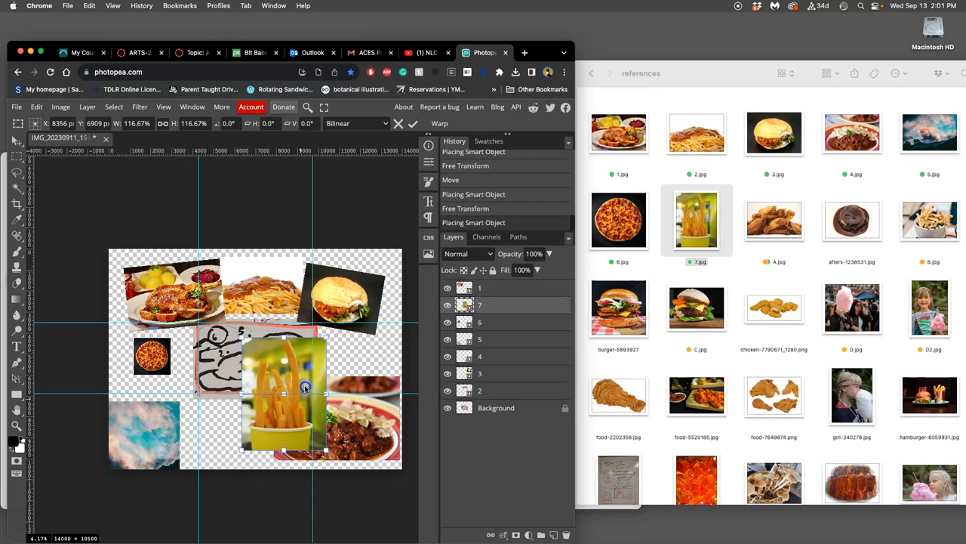
left_click_drag(306, 385, 328, 324)
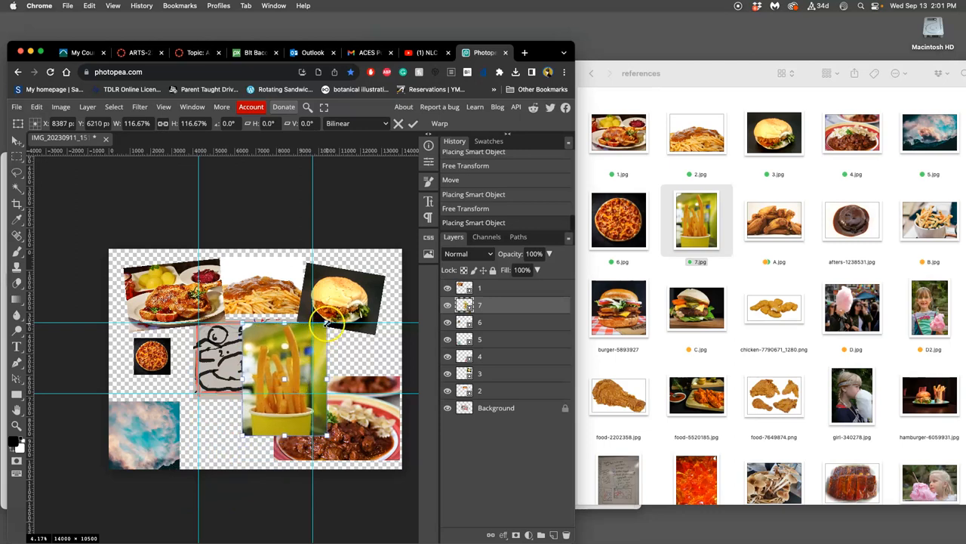
left_click_drag(328, 321, 316, 335)
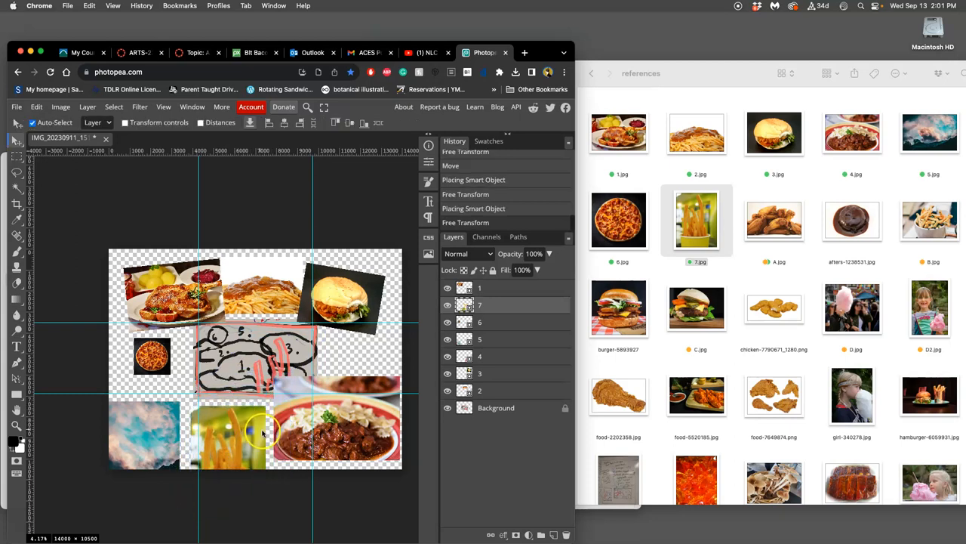
mouse_move(924, 260)
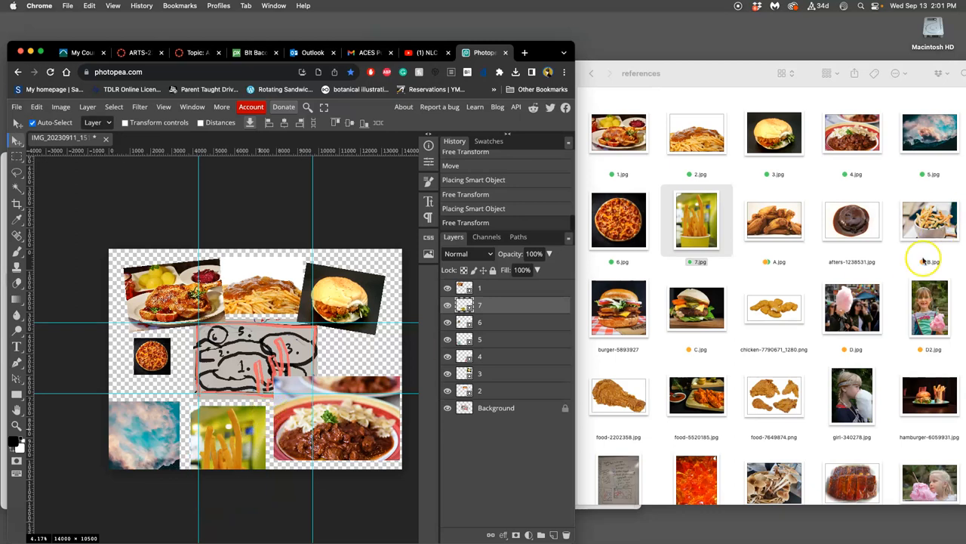
mouse_move(781, 236)
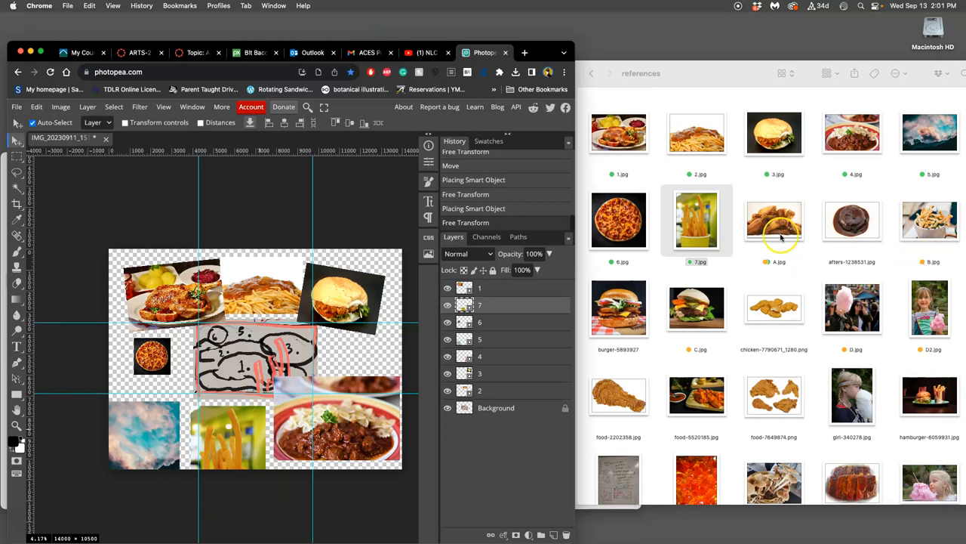
Drop A.jpg chicken wings photo from Finder onto the canvas right of the sketch
left_click_drag(774, 220, 272, 355)
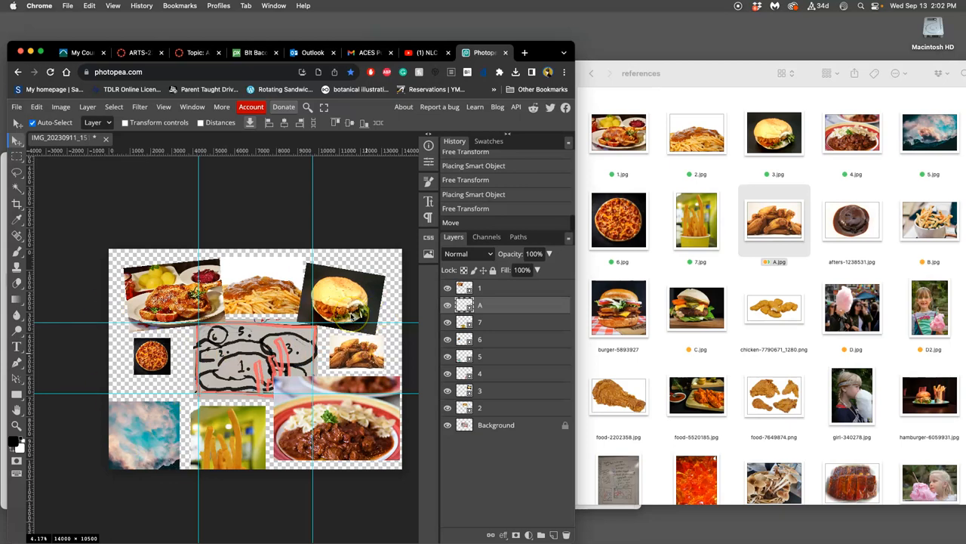
mouse_move(351, 316)
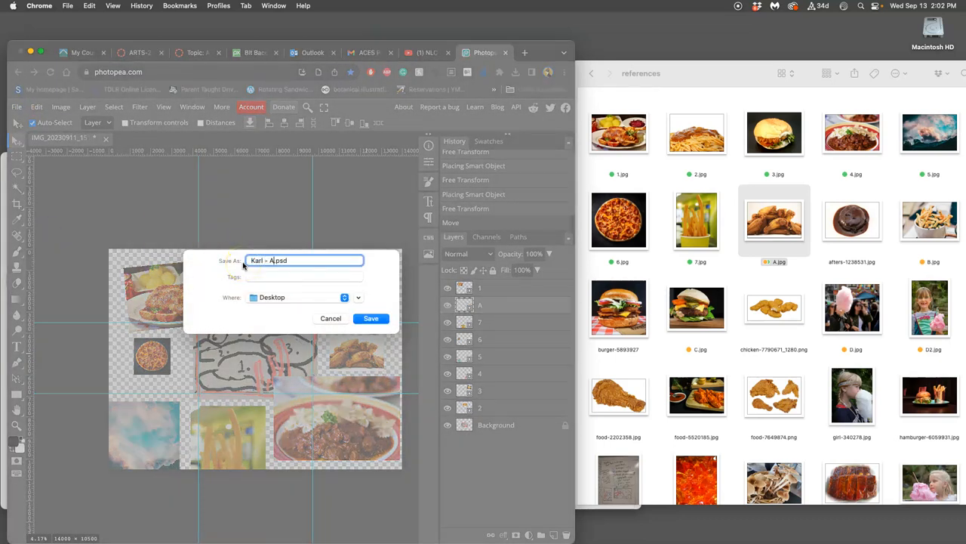
Save the collage as the 'Assignment #1 FA23' PSD file on the Desktop
type("ssignment #1")
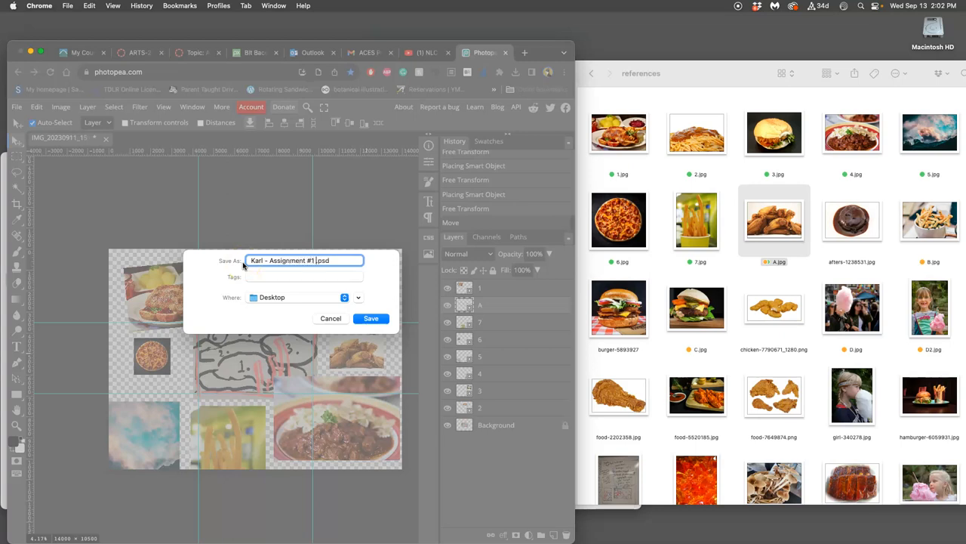
type("FA23")
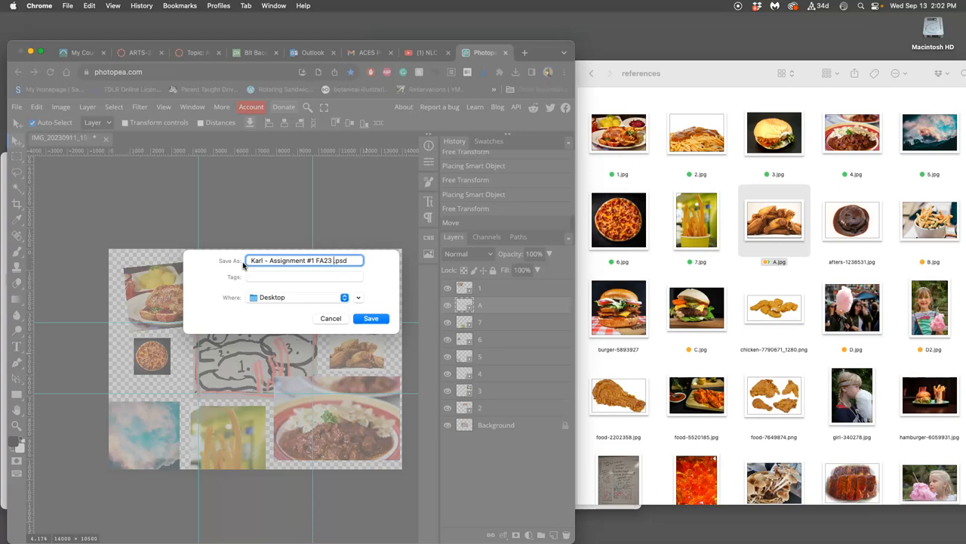
type("FREE")
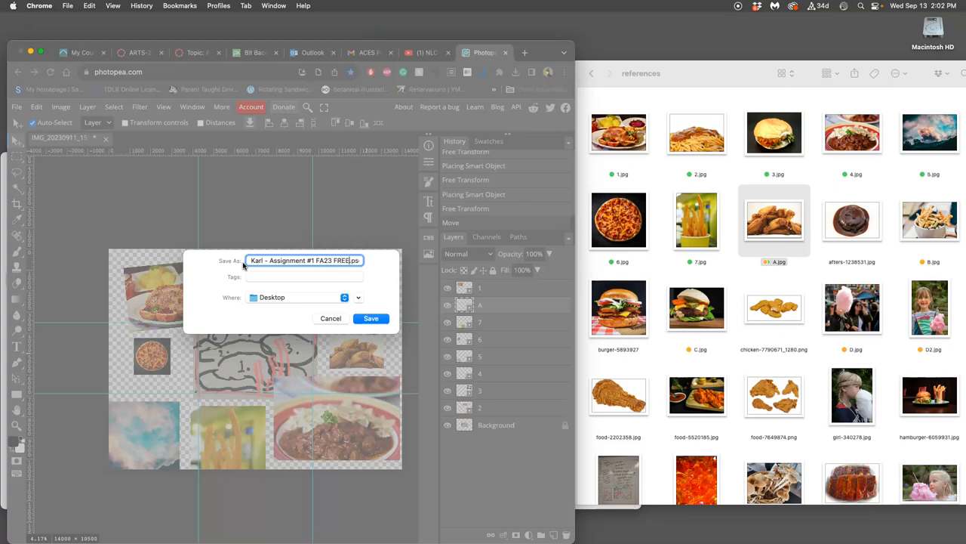
left_click(370, 318)
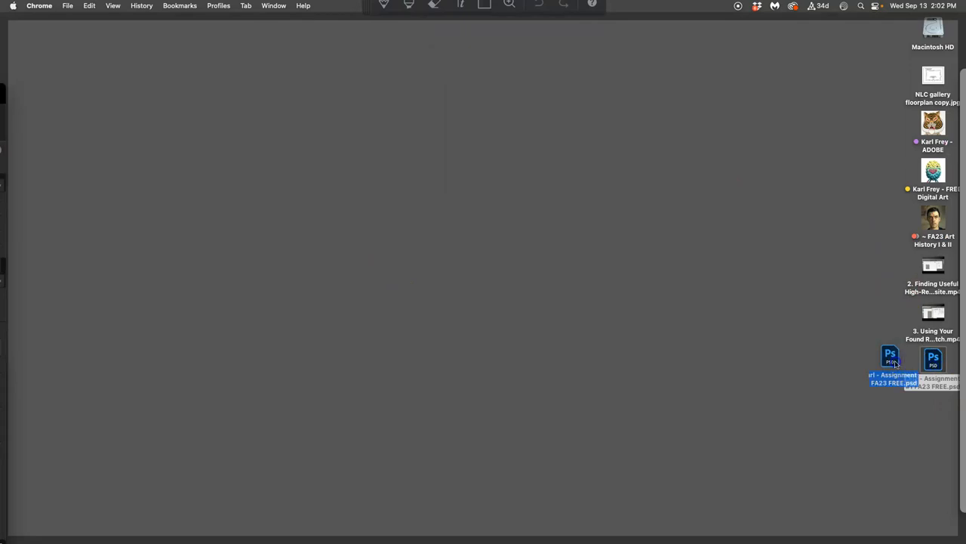
double_click(890, 355)
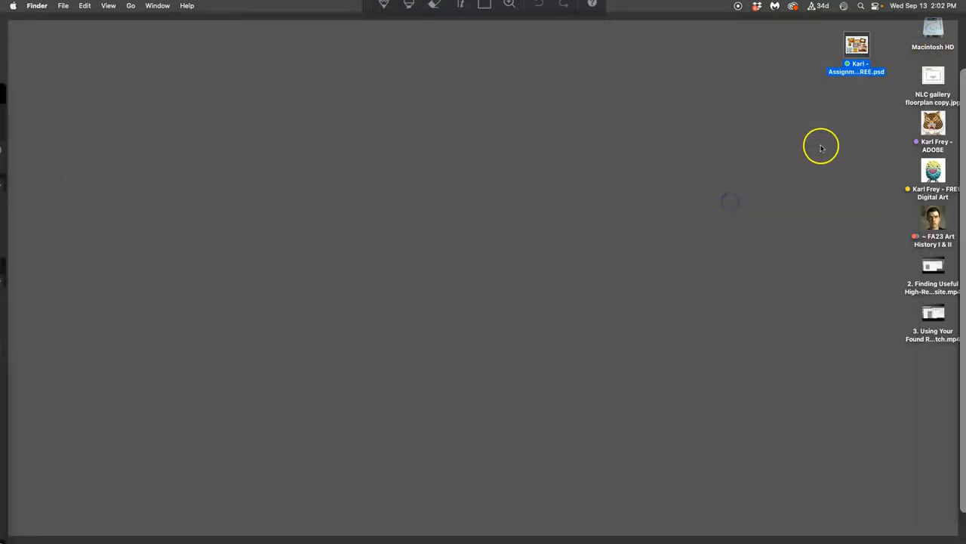
right_click(856, 45)
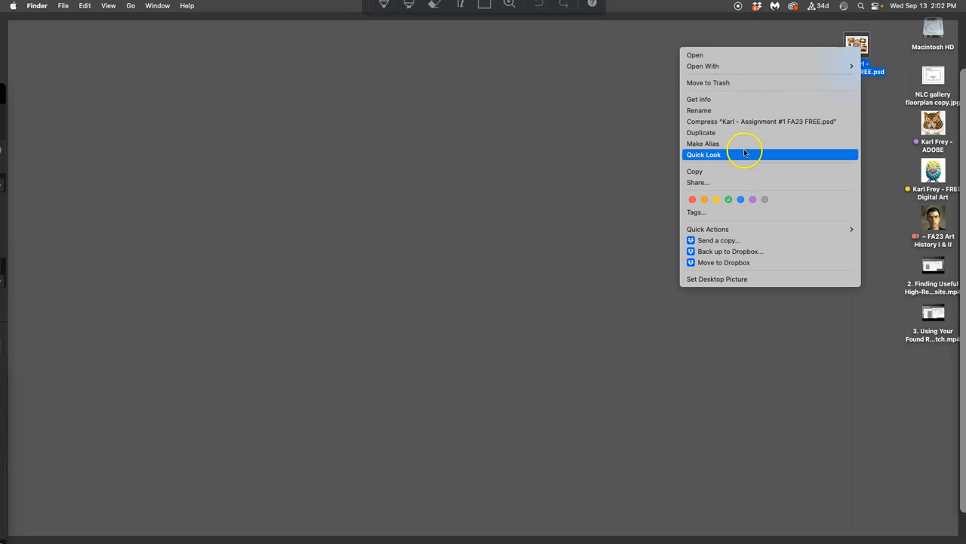
left_click(703, 154)
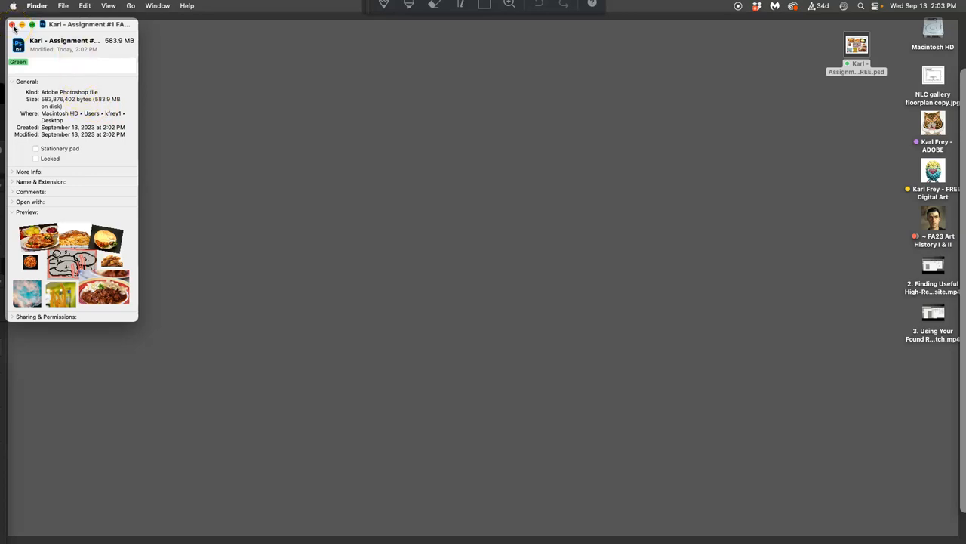
left_click(12, 24)
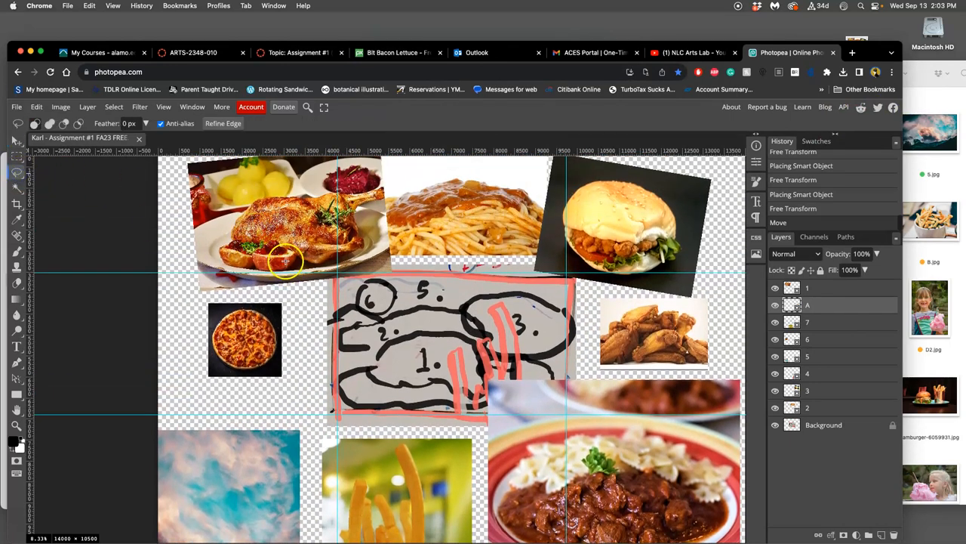
mouse_move(366, 216)
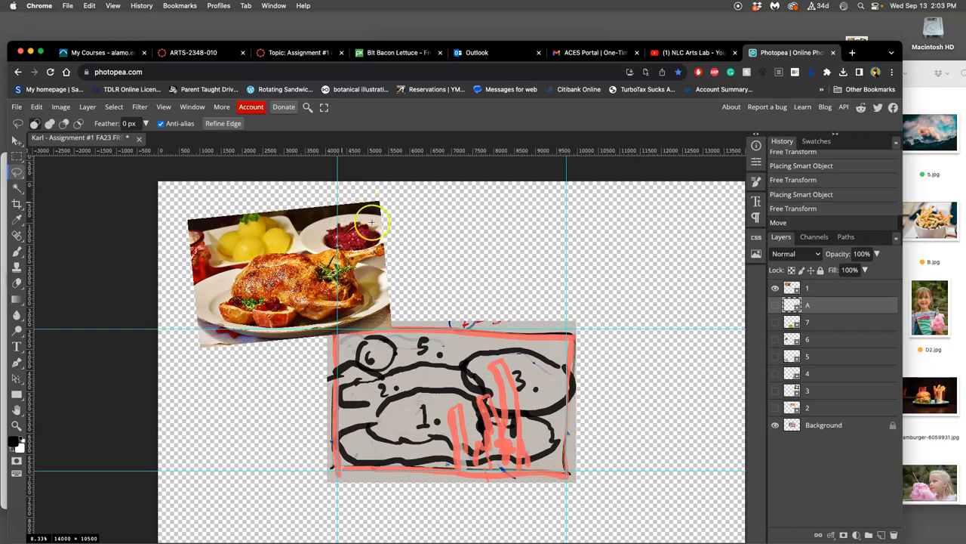
mouse_move(332, 231)
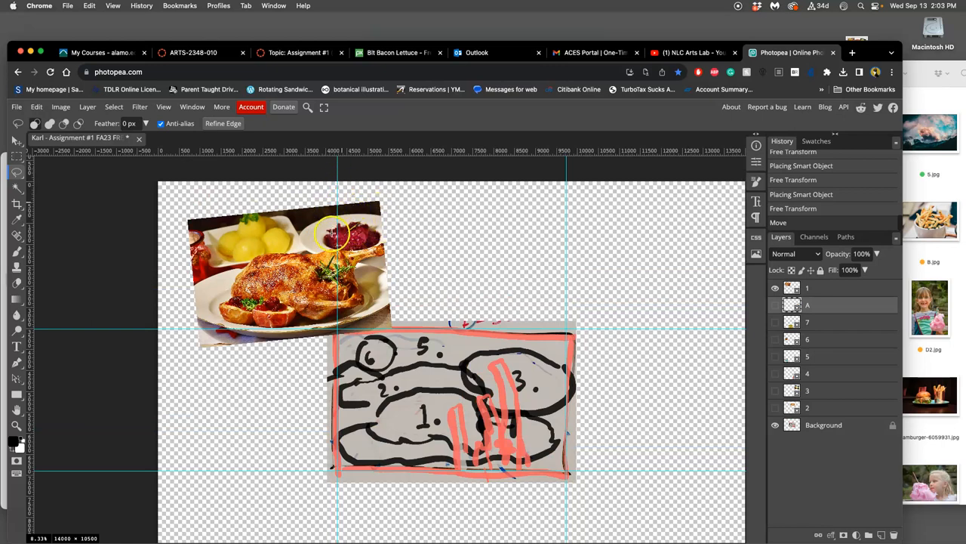
mouse_move(286, 219)
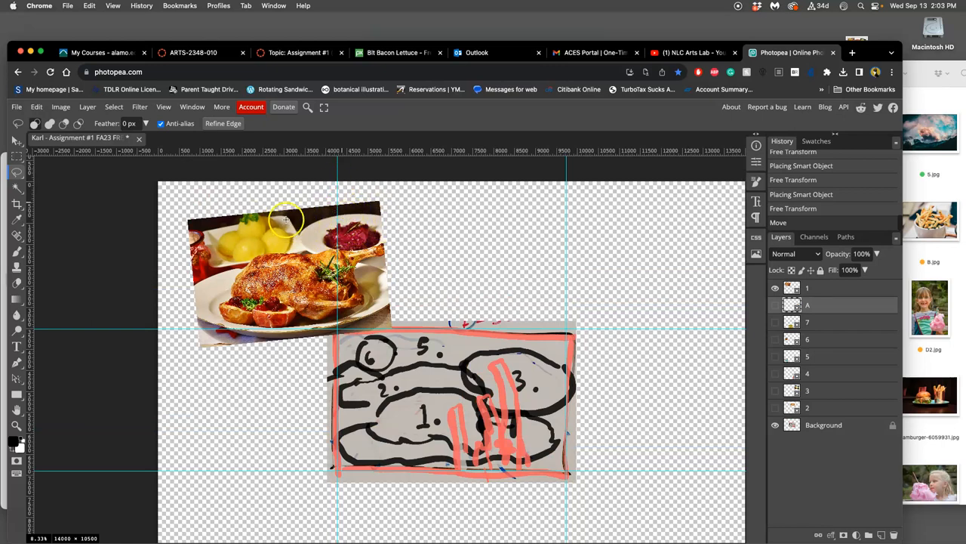
Show the guide display options while positioning the roast chicken above-left of the sketch
left_click(163, 107)
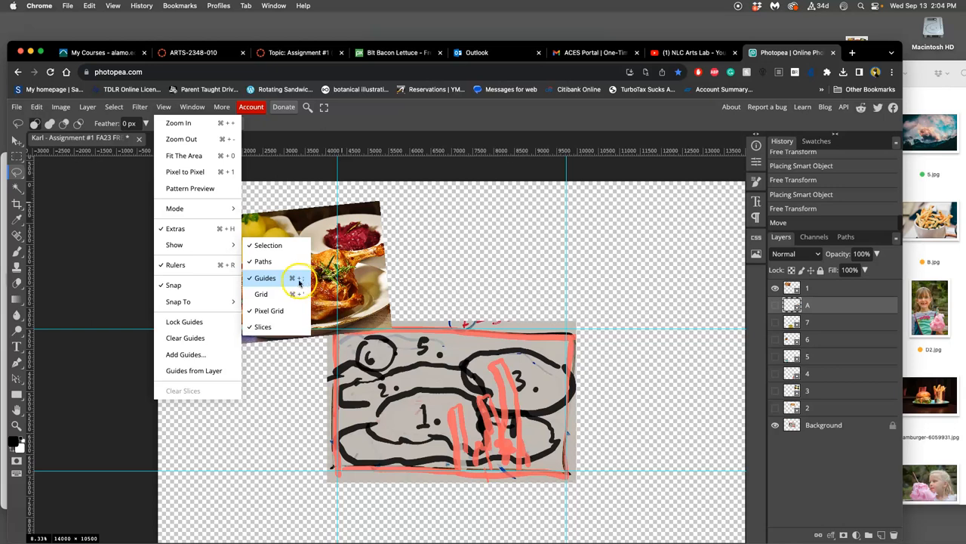
mouse_move(419, 175)
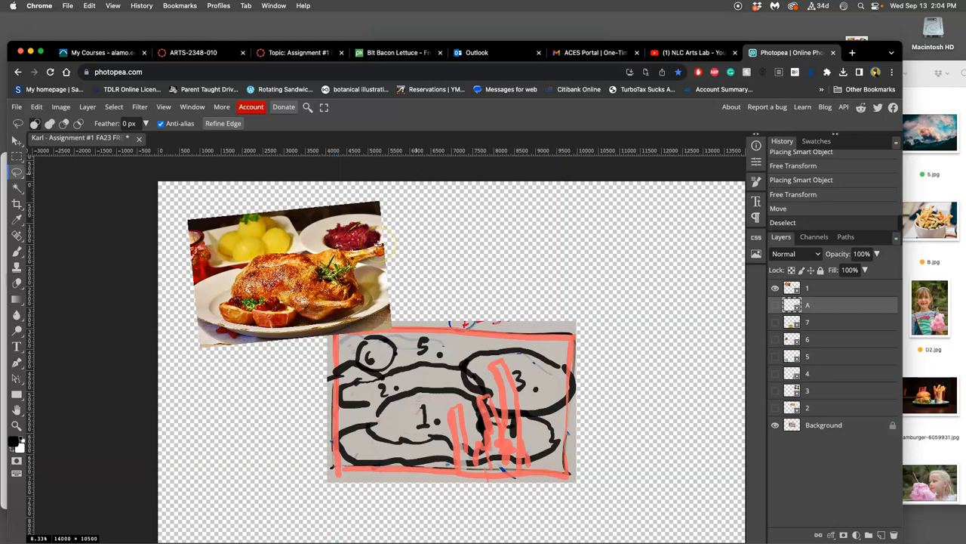
mouse_move(377, 246)
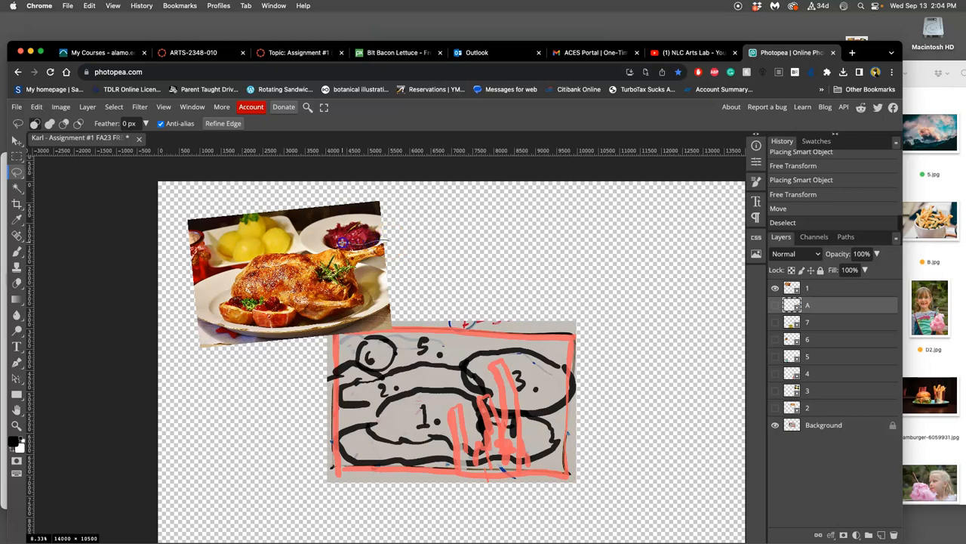
mouse_move(240, 266)
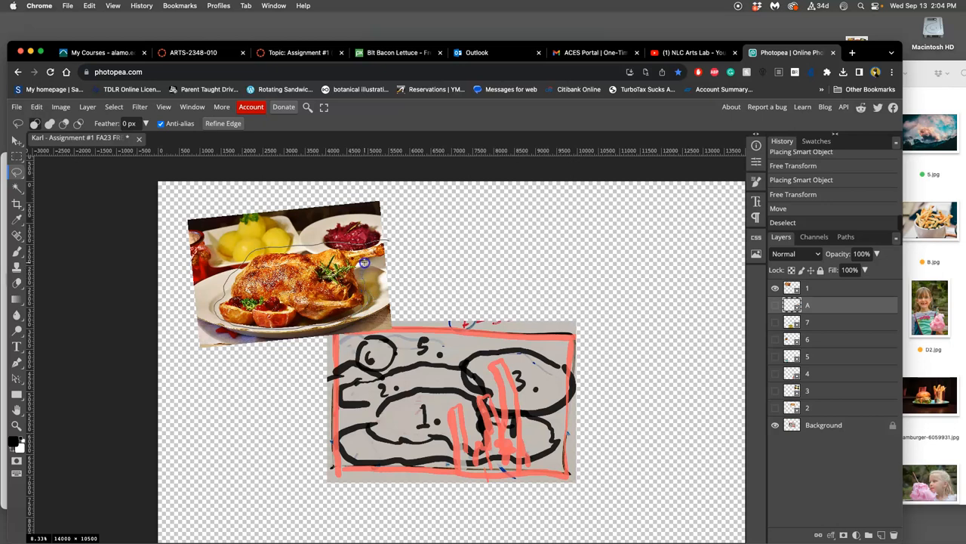
mouse_move(392, 251)
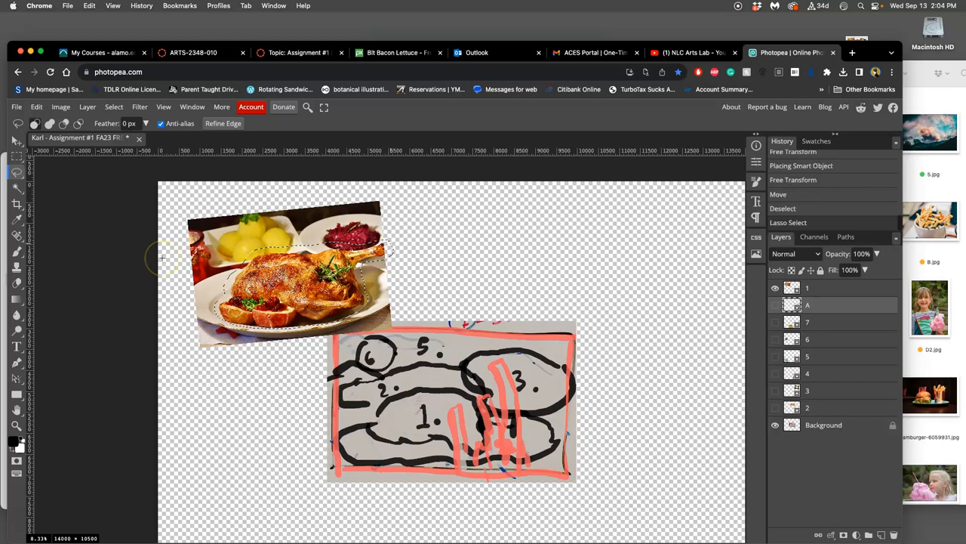
mouse_move(223, 236)
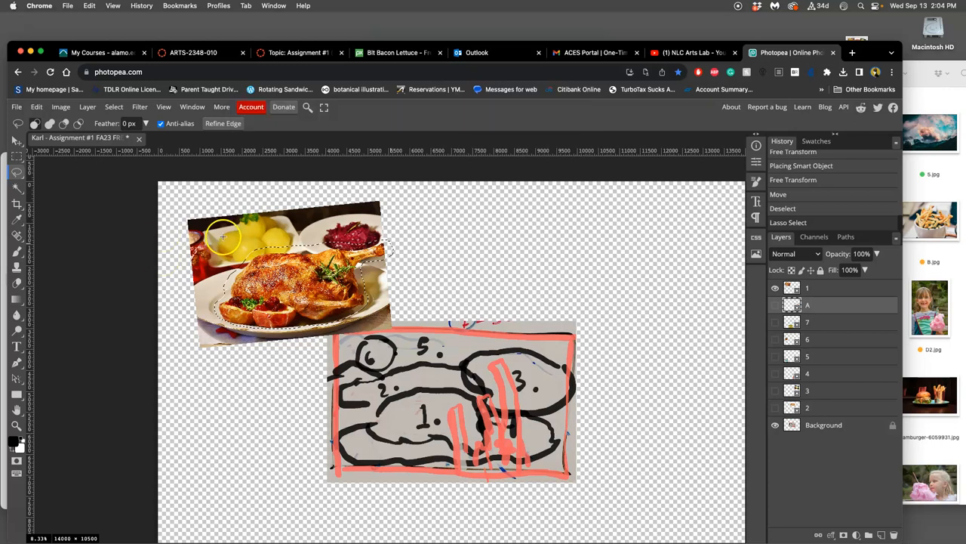
mouse_move(401, 268)
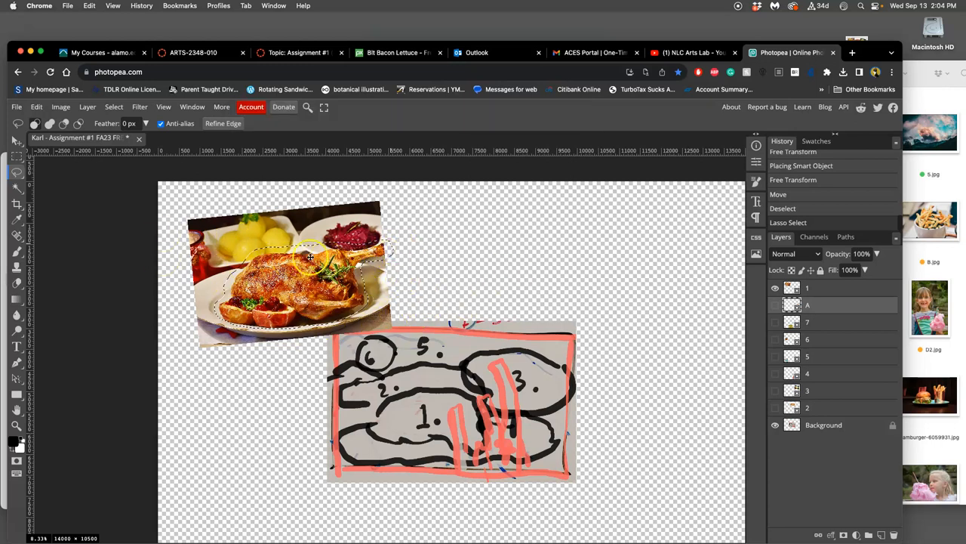
Copy the lassoed roast chicken to its own layer and hide the original photo
scroll("up", 3)
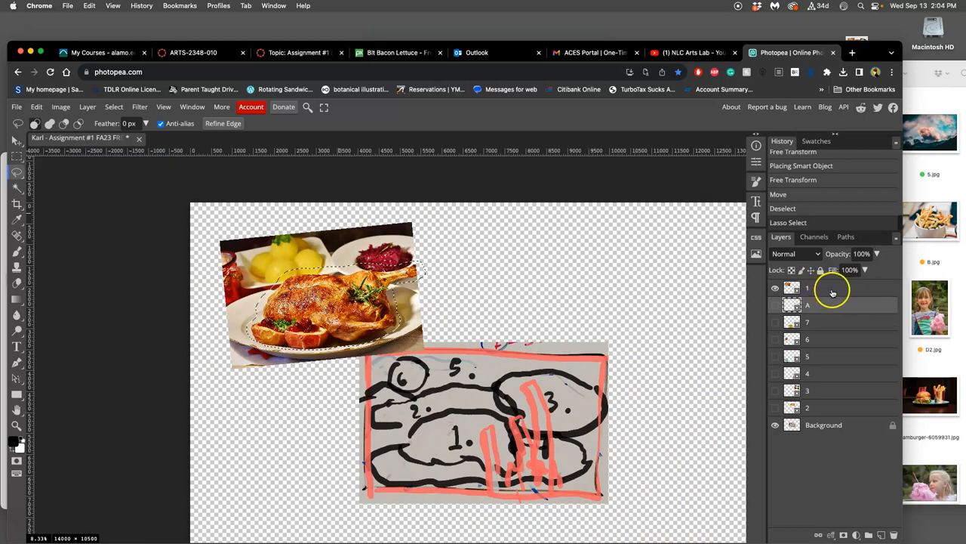
left_click(823, 288)
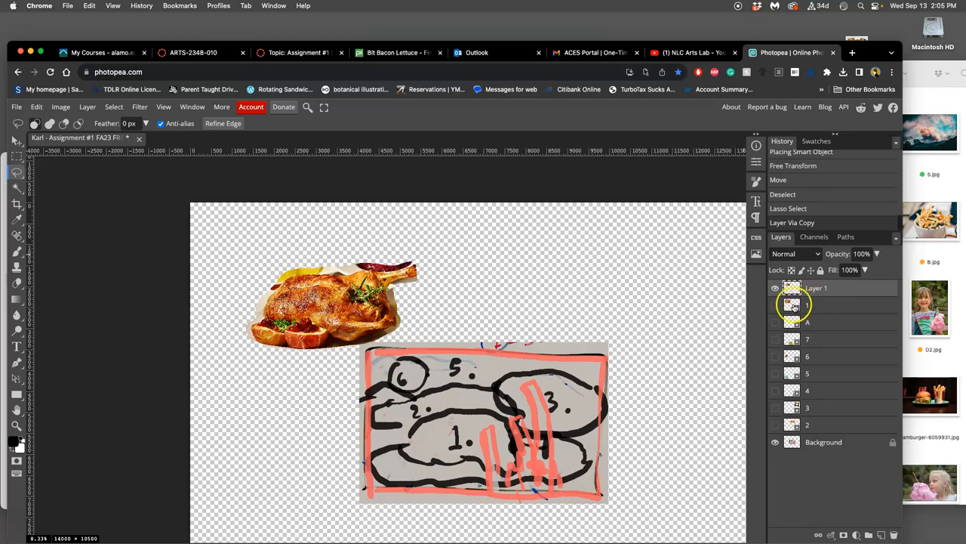
left_click(775, 305)
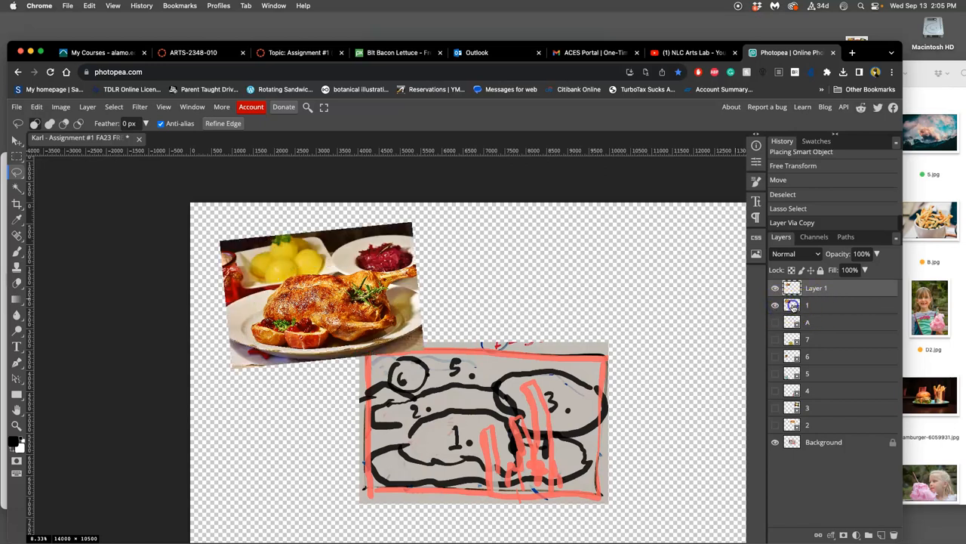
left_click(816, 305)
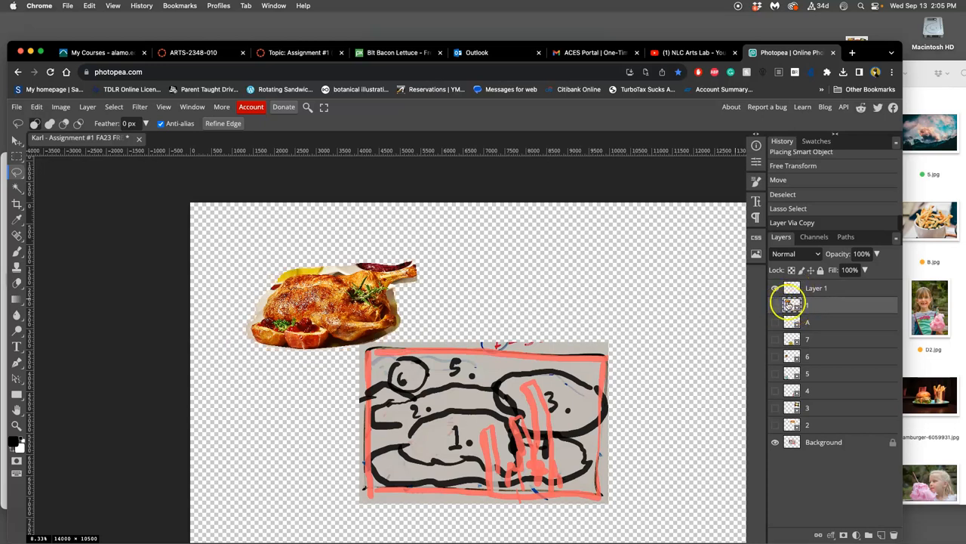
Delete the original roast chicken smart object layer
left_click(774, 305)
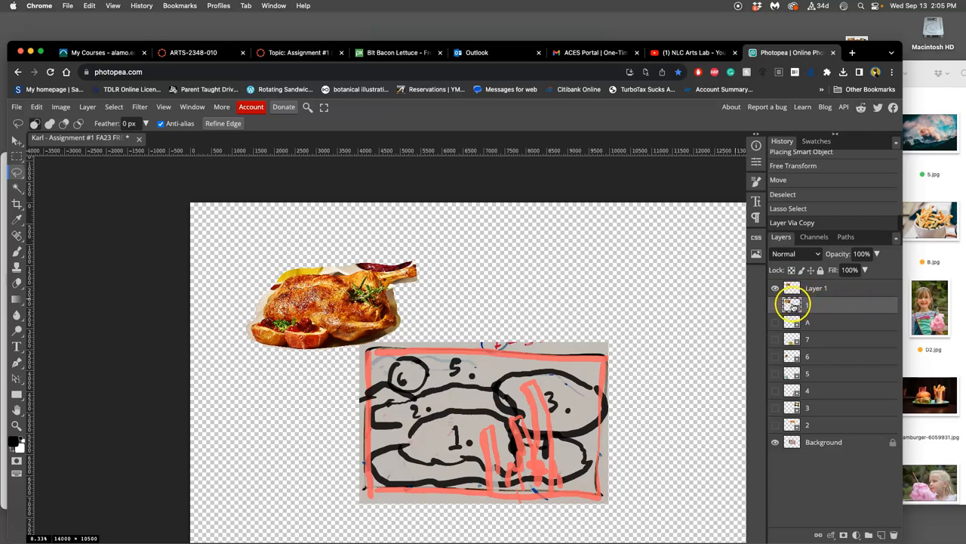
right_click(793, 304)
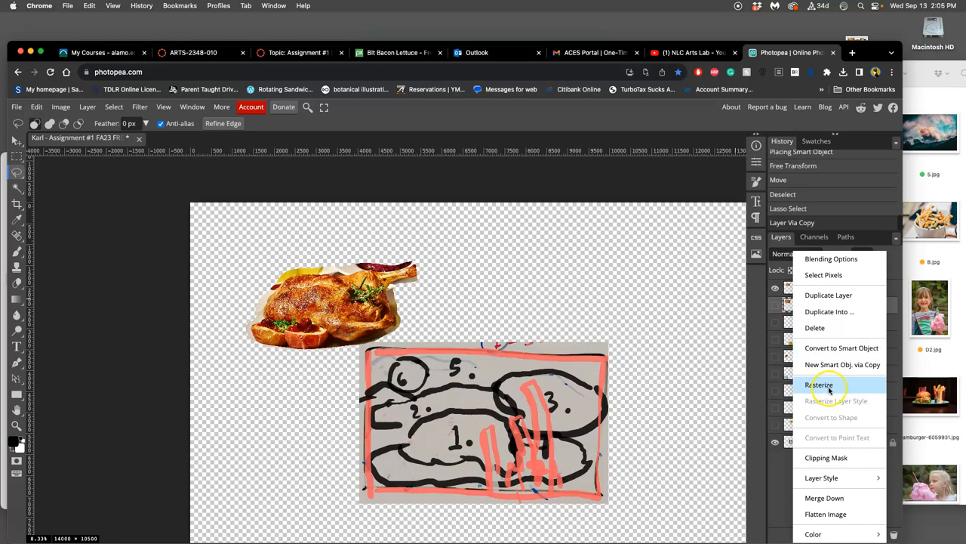
left_click(820, 384)
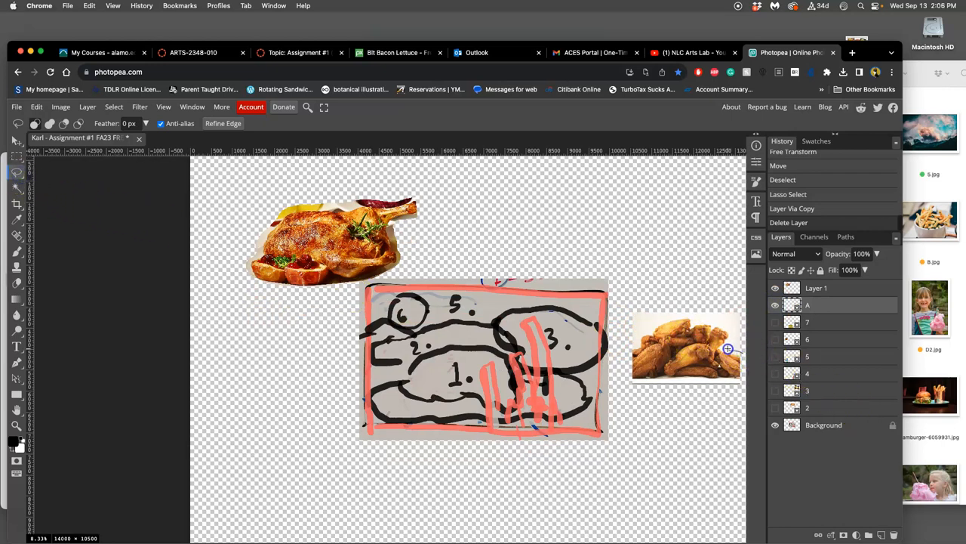
Rough-cut the wings to a new layer, reveal the fries photo, and move the wings top-left
left_click_drag(729, 349, 674, 316)
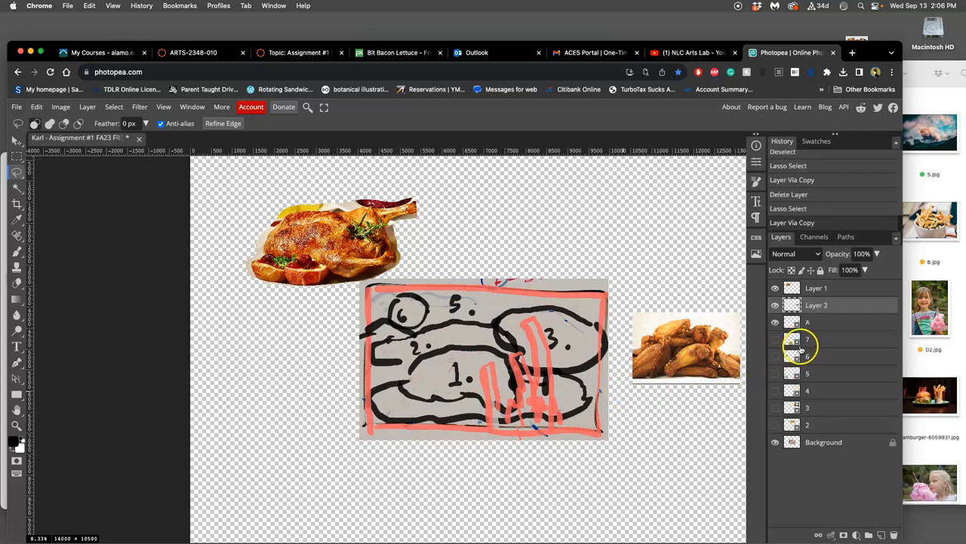
left_click(816, 322)
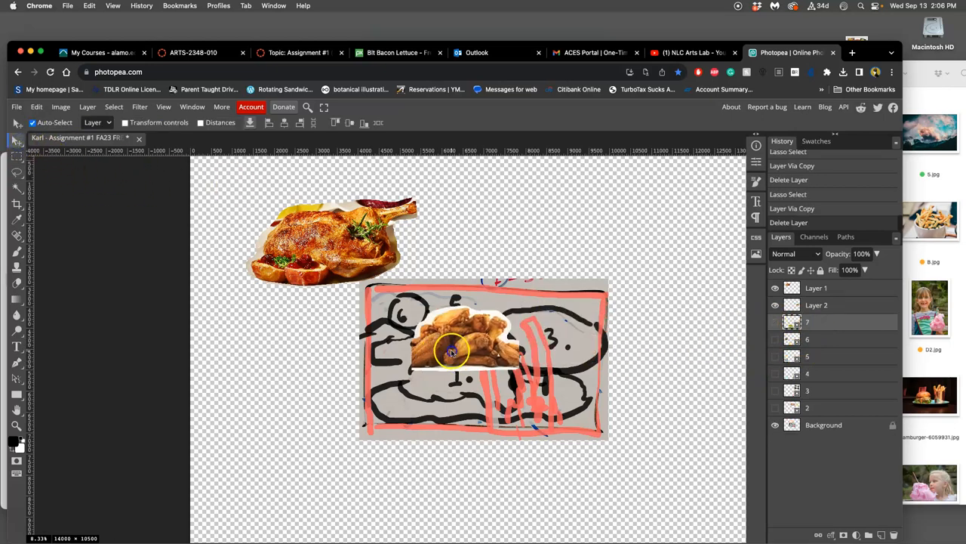
left_click_drag(453, 351, 310, 355)
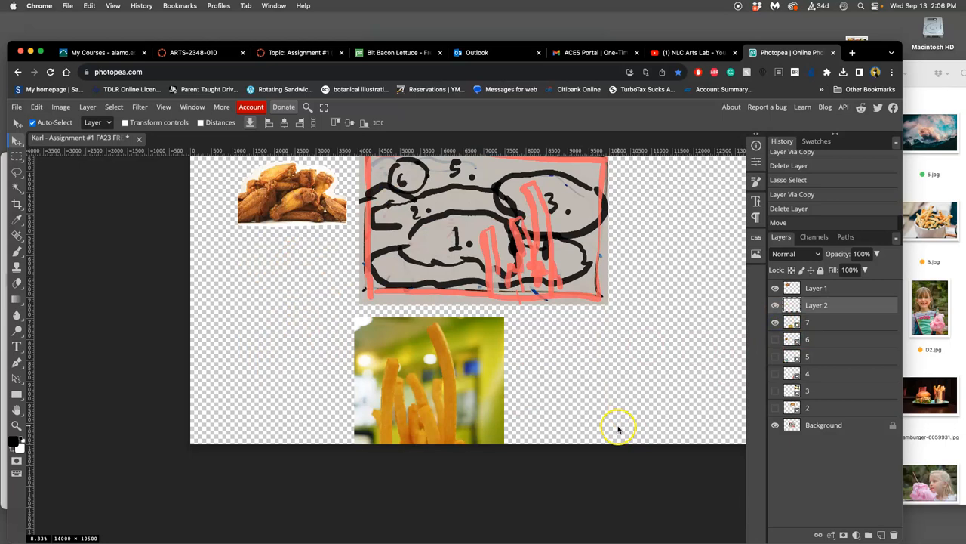
Lasso-cut the fries to their own layer, move them left, and shift the pizza photo right
left_click_drag(429, 378, 571, 286)
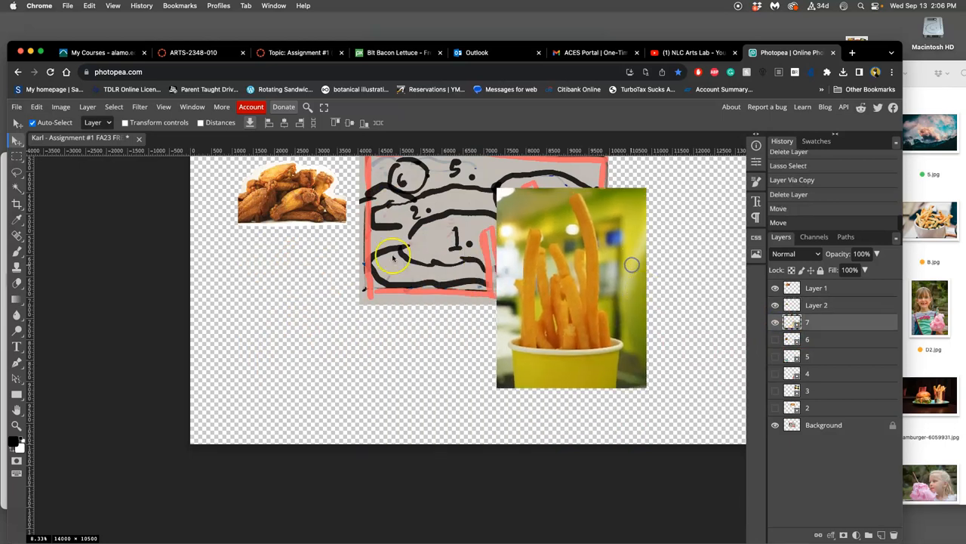
left_click(17, 186)
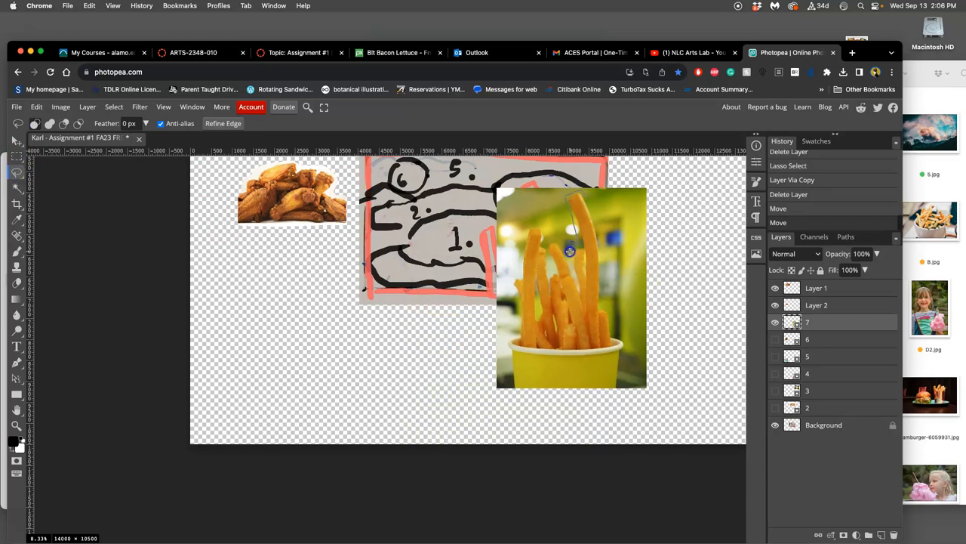
mouse_move(525, 232)
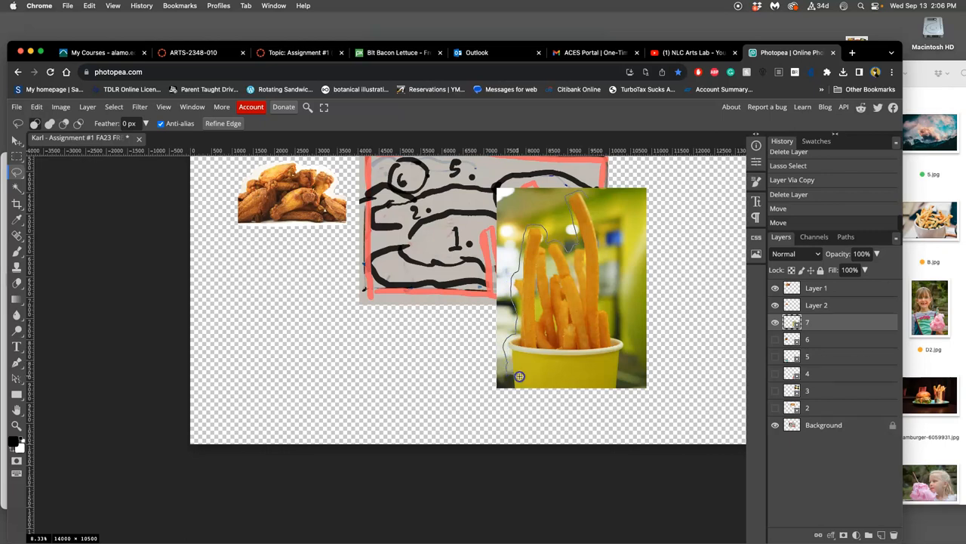
mouse_move(616, 308)
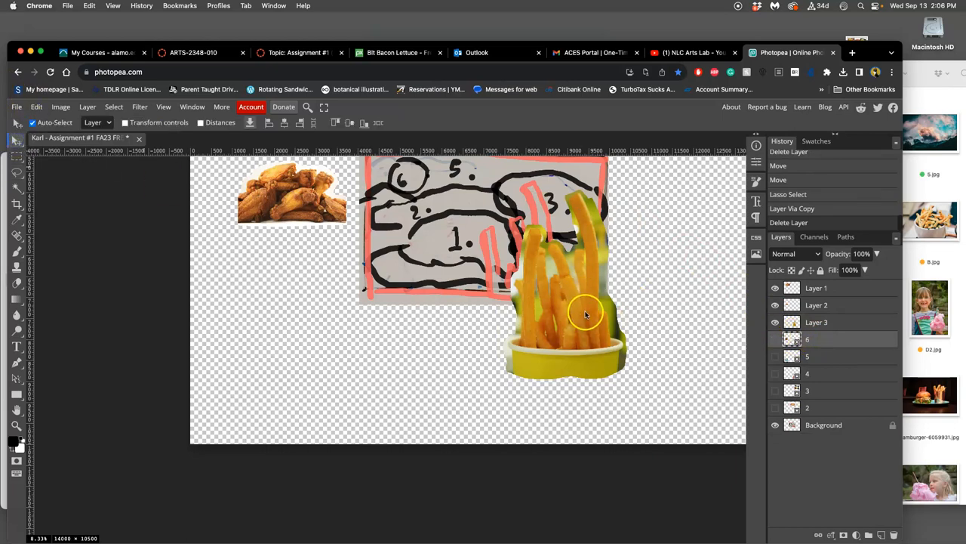
left_click_drag(585, 313, 674, 380)
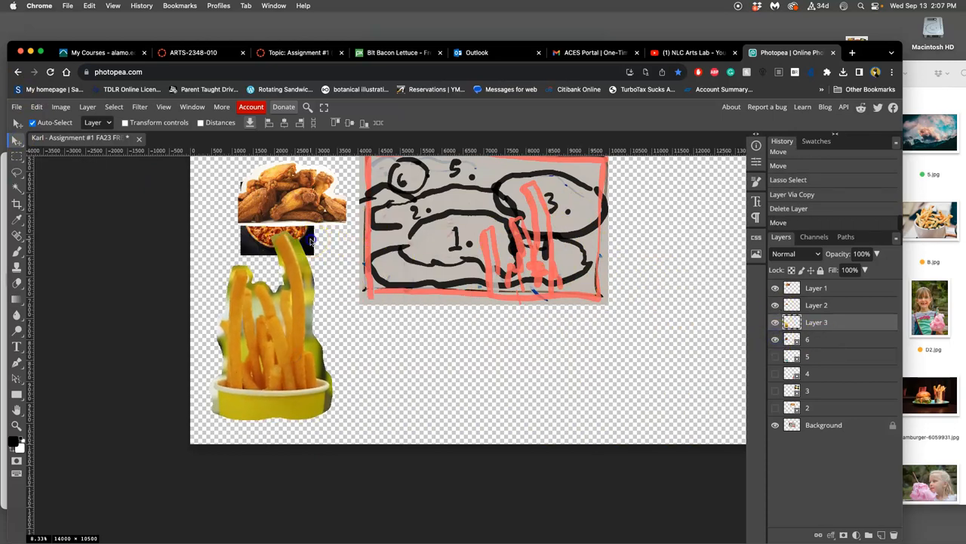
left_click_drag(276, 240, 667, 309)
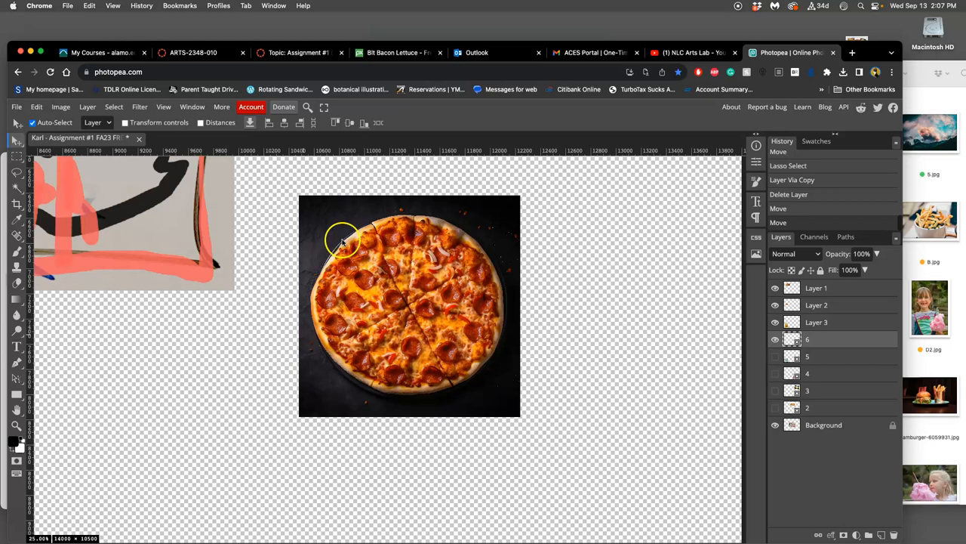
mouse_move(324, 219)
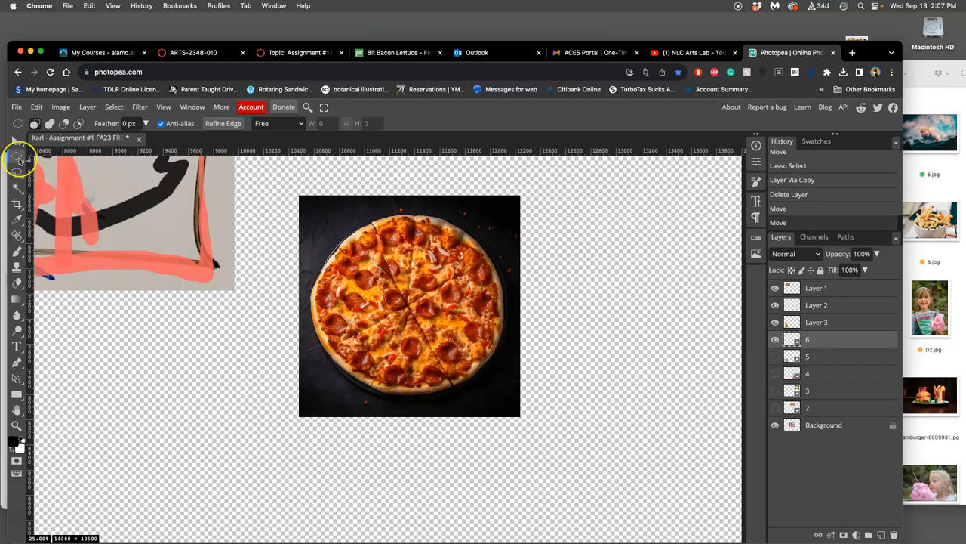
mouse_move(17, 158)
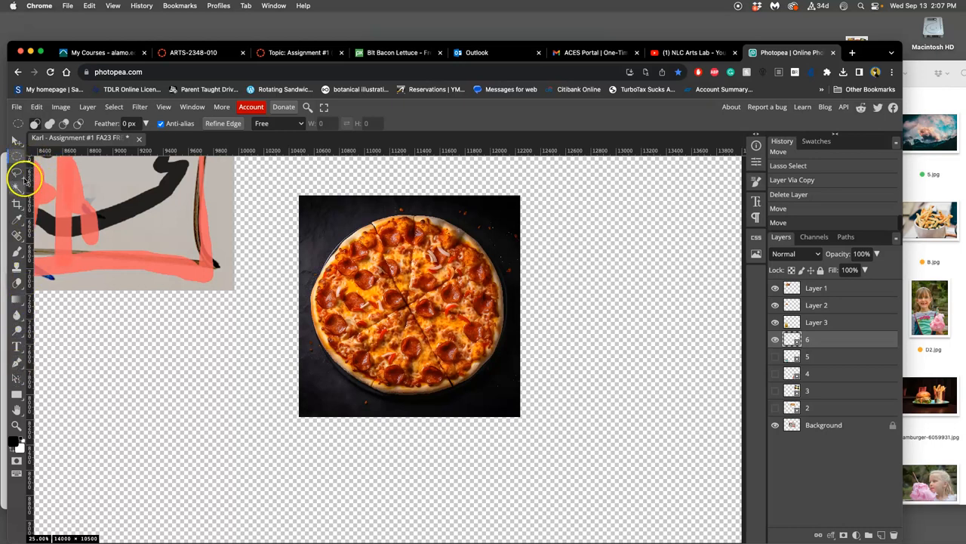
Ellipse-cut the pizza to a new layer beside the chicken and reveal the original pizza photo
left_click(18, 159)
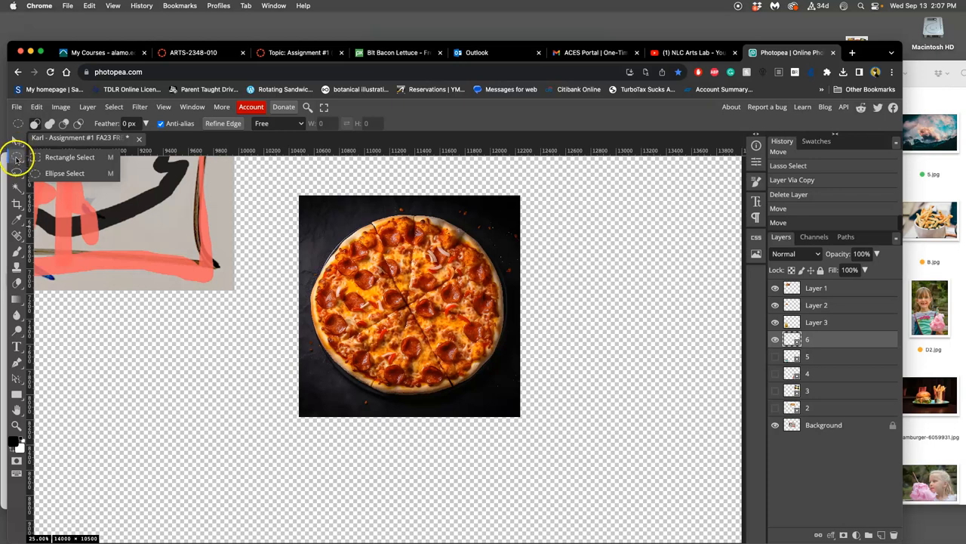
left_click(18, 157)
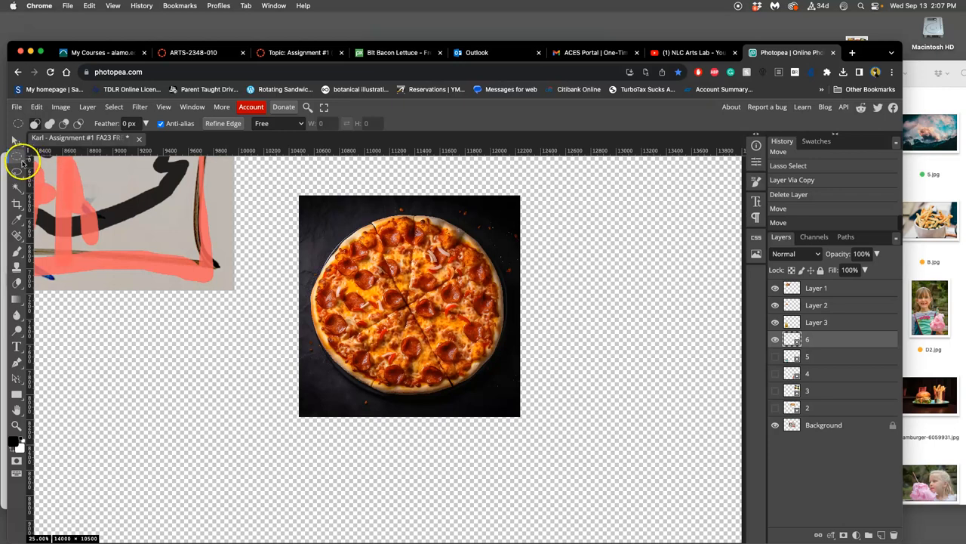
mouse_move(320, 210)
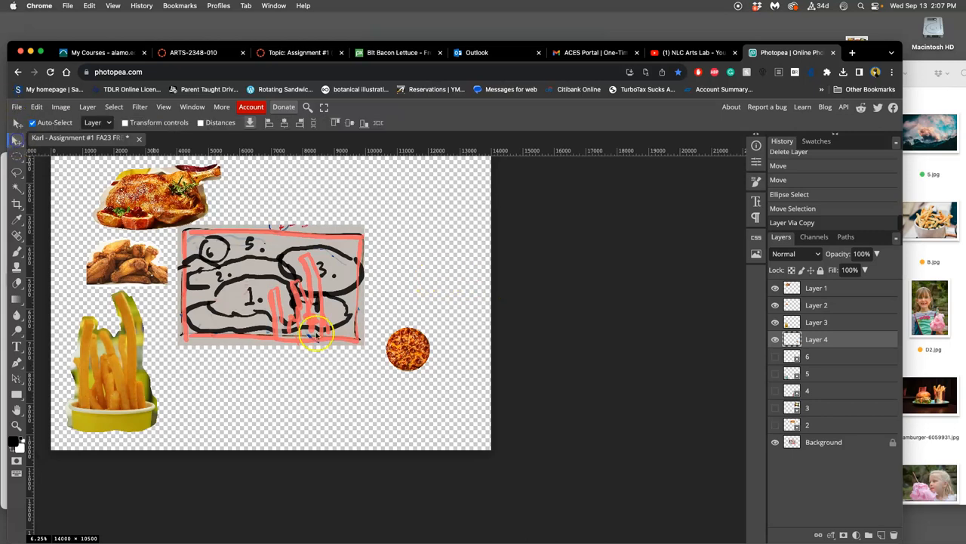
left_click_drag(408, 350, 215, 250)
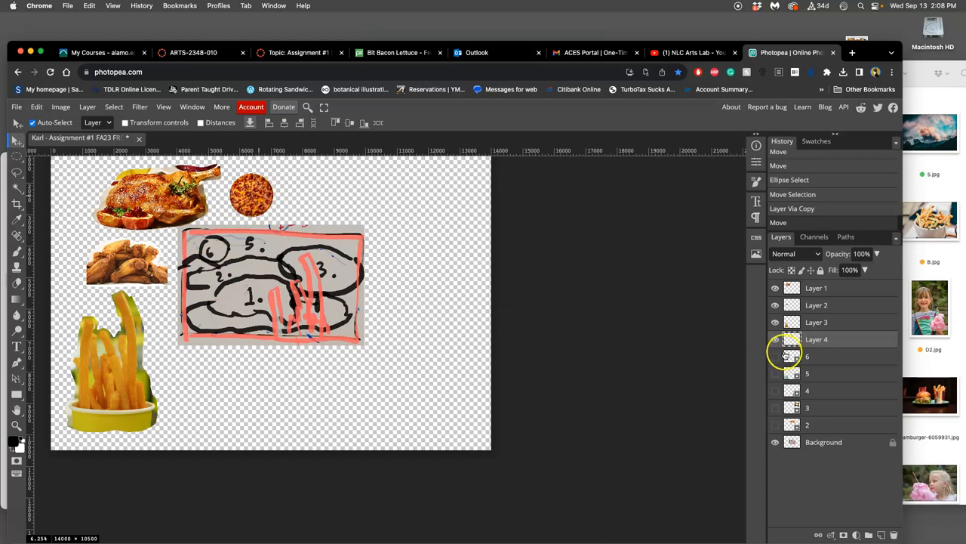
left_click(775, 356)
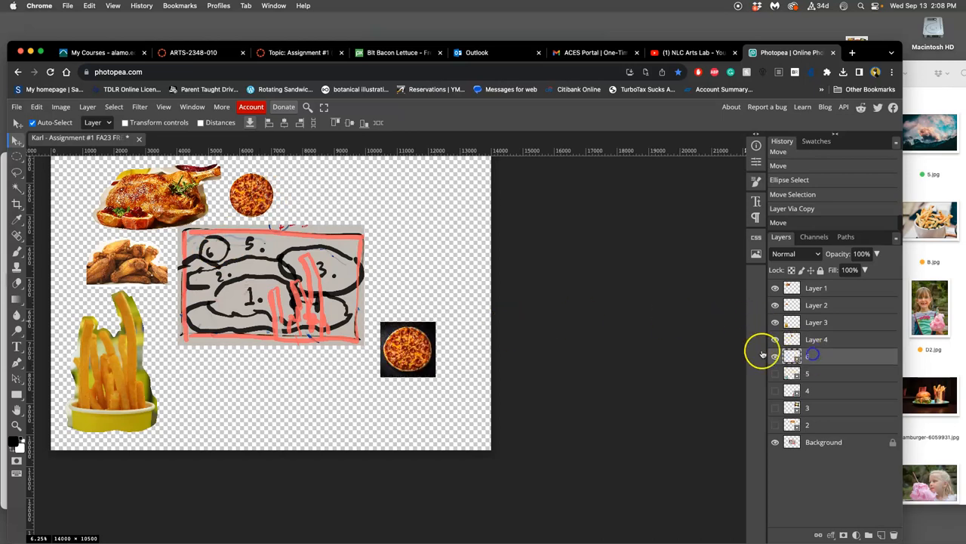